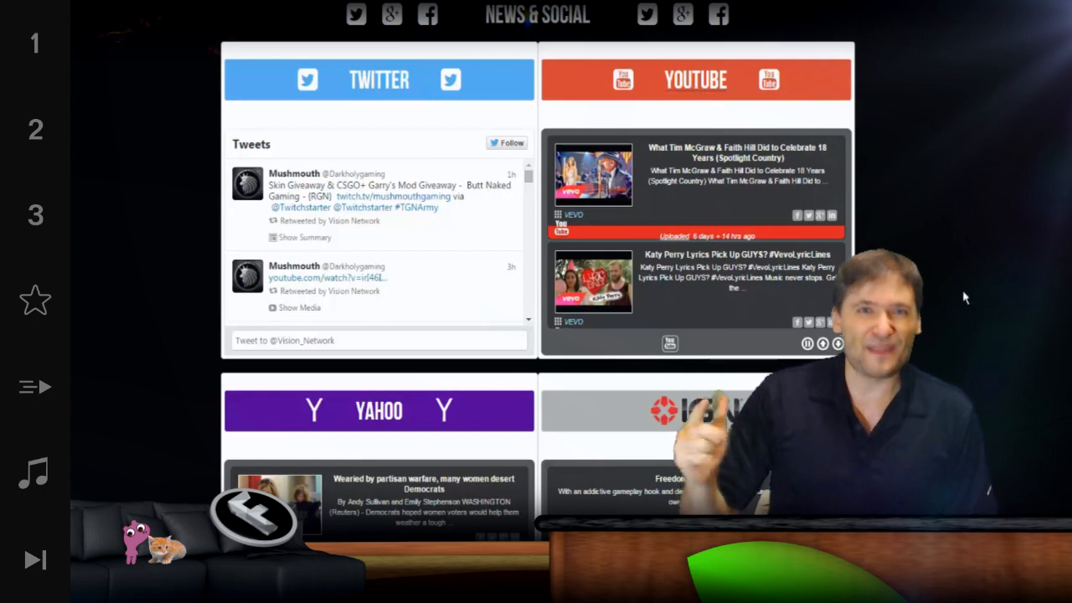
# Go to the About Us page and scroll through the Vision Team list.
pyautogui.scroll(-3)
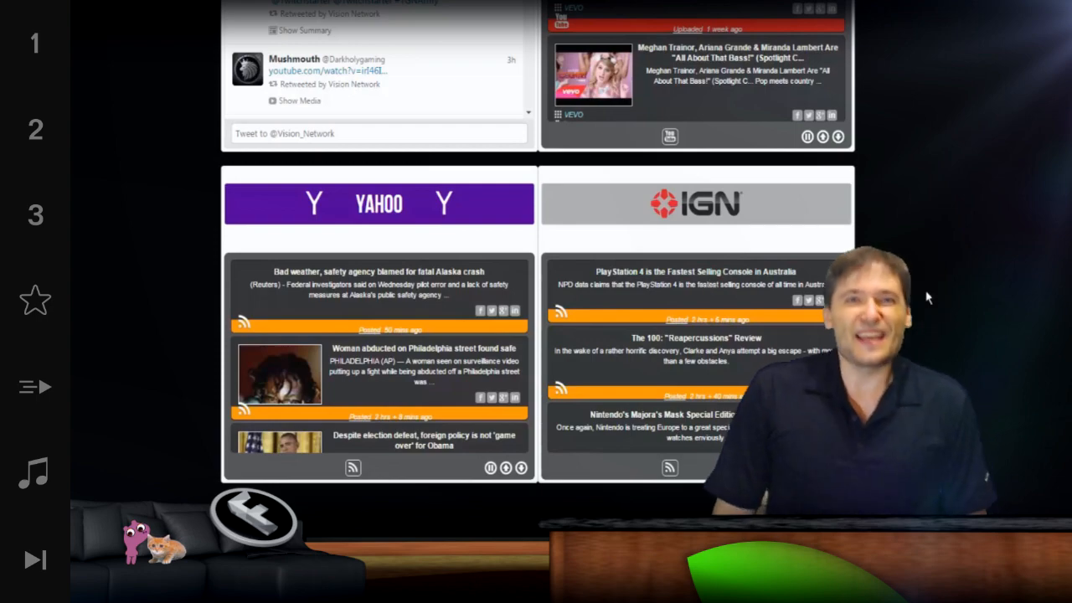
pyautogui.click(703, 5)
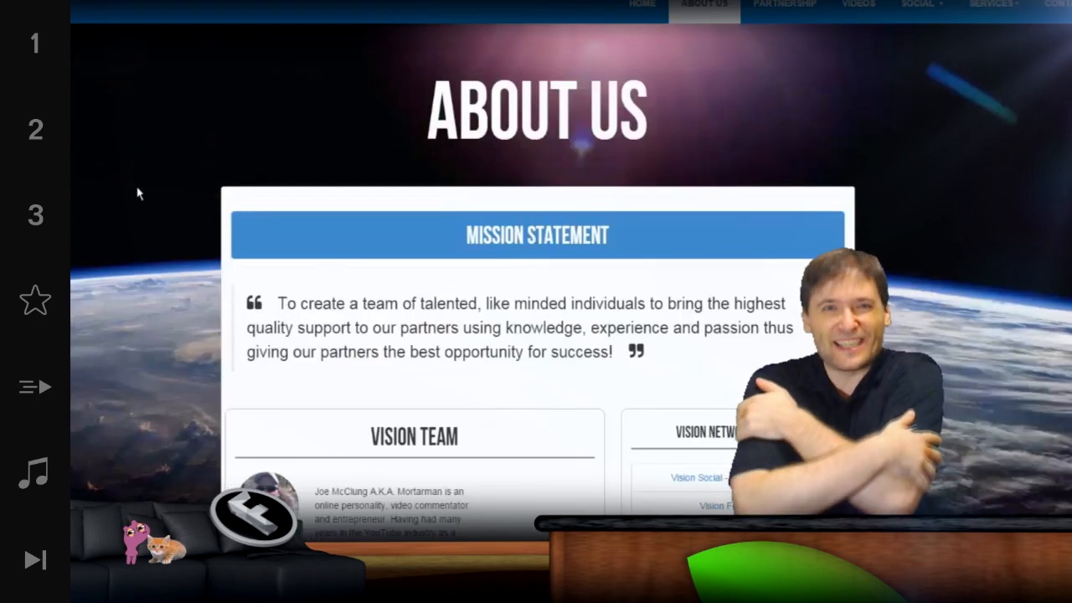
pyautogui.scroll(-3)
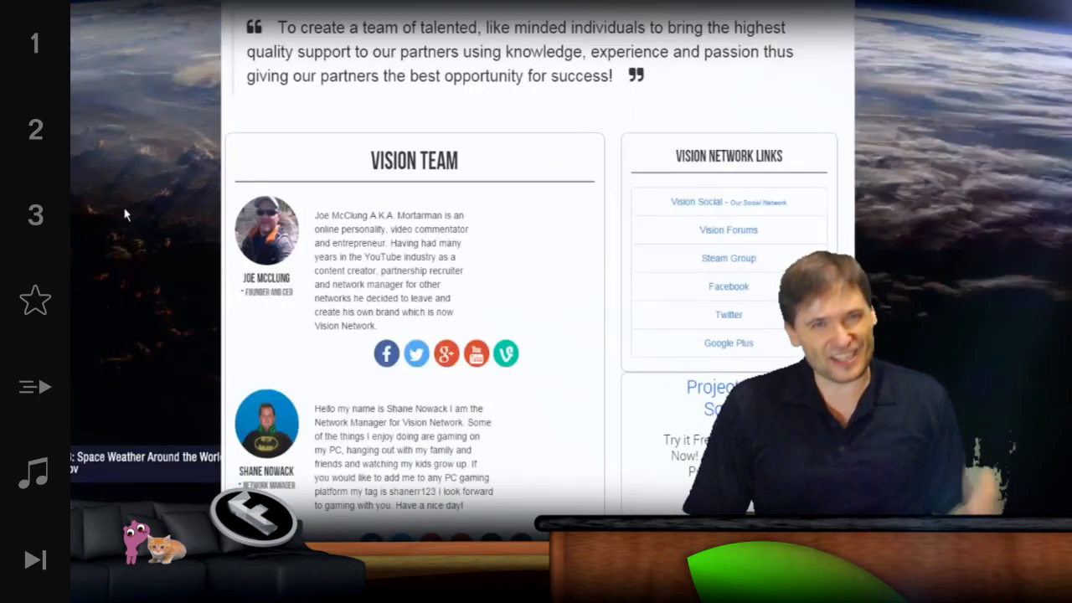
pyautogui.scroll(-3)
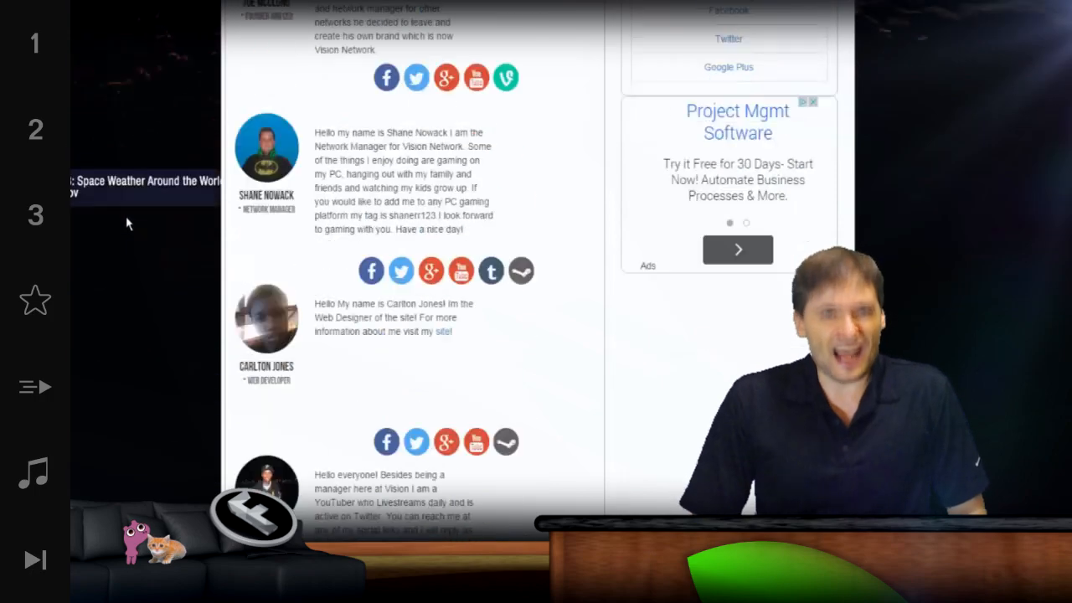
pyautogui.scroll(3)
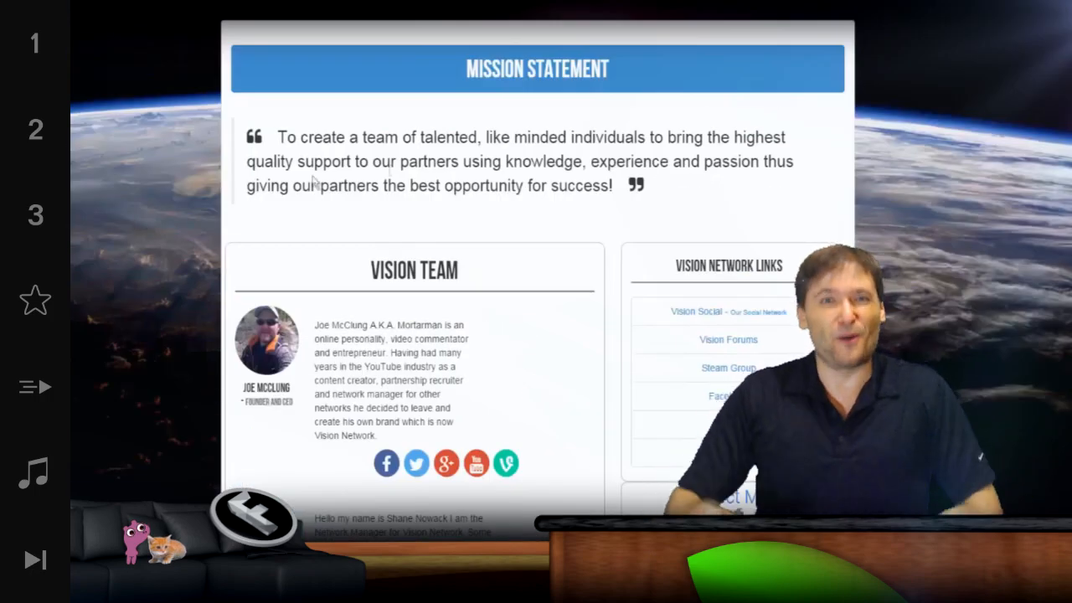
pyautogui.moveTo(159, 233)
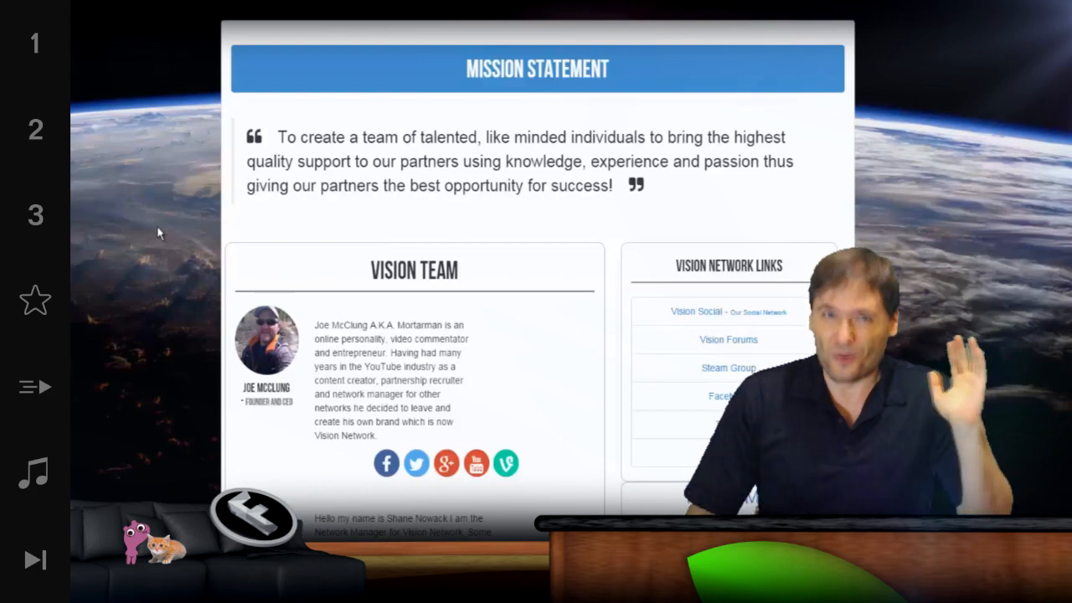
# Scroll the Apply for Partnership page down to the partner and recruiter benefits.
pyautogui.scroll(-3)
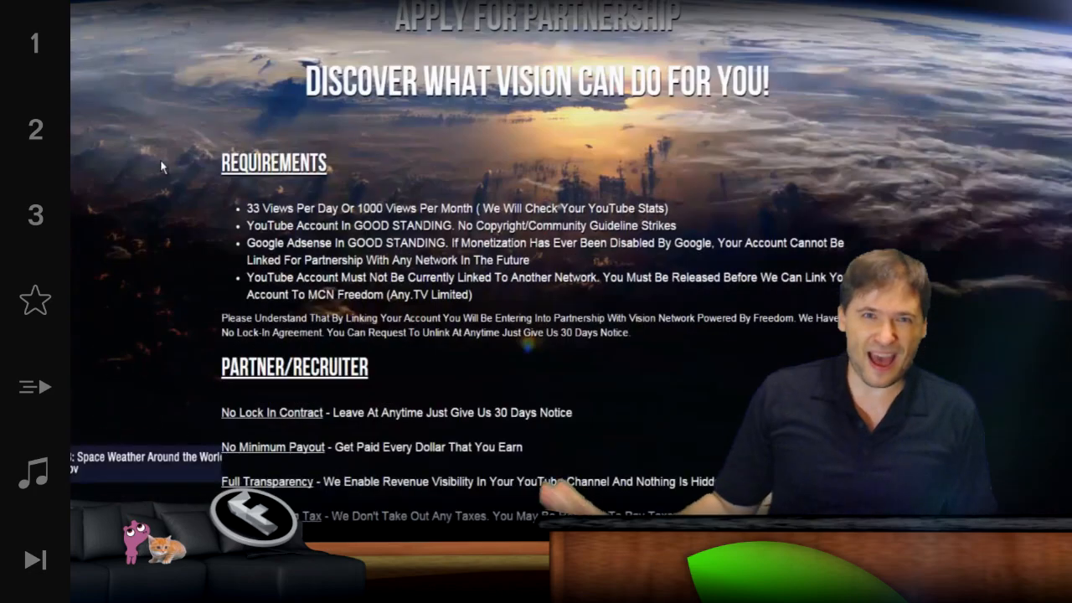
pyautogui.scroll(-3)
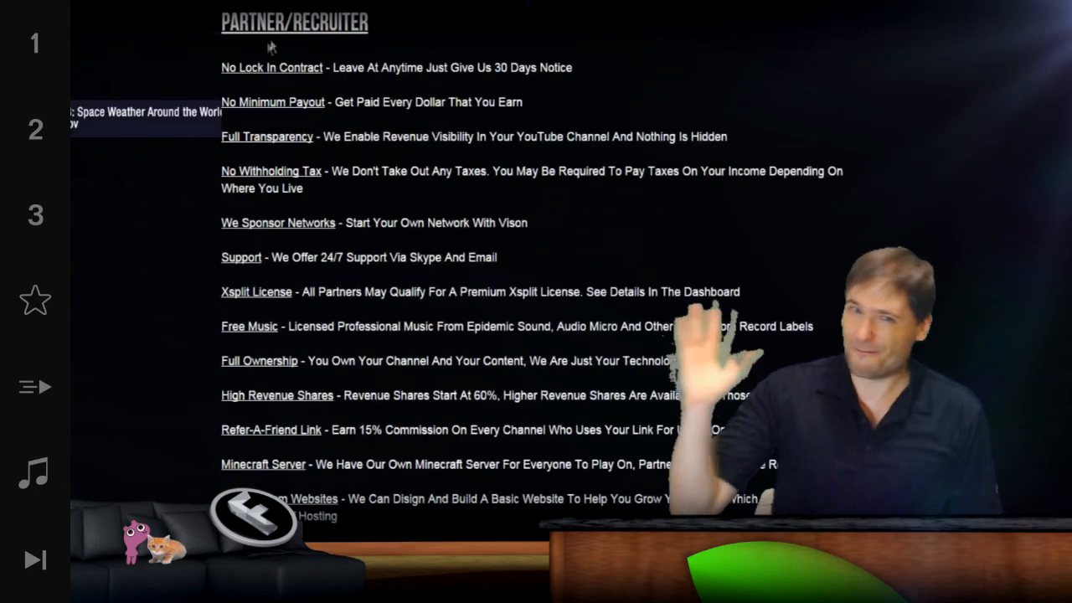
pyautogui.scroll(-3)
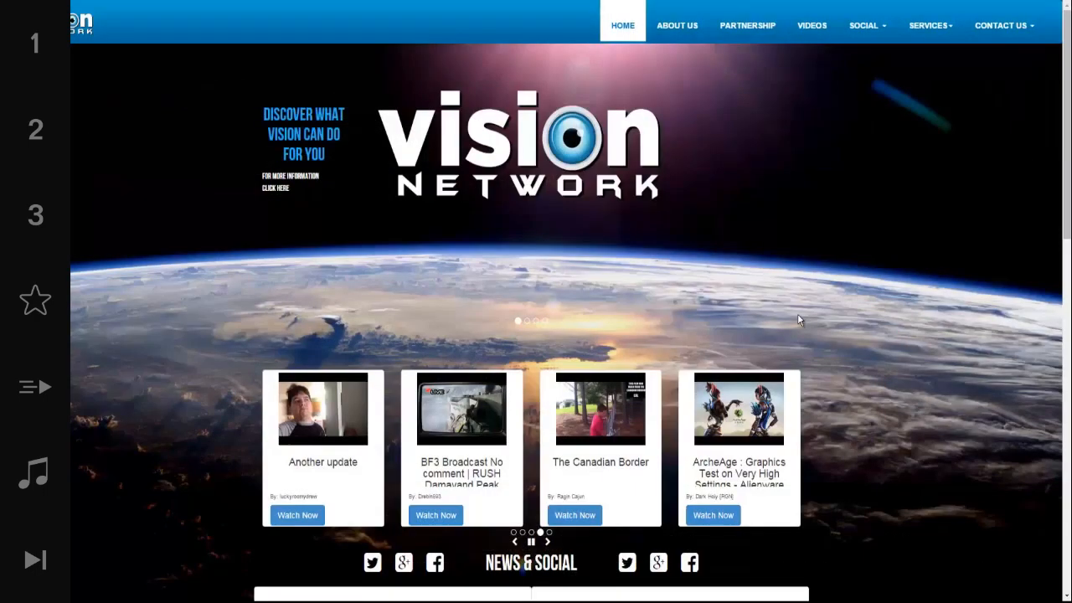
pyautogui.moveTo(809, 308)
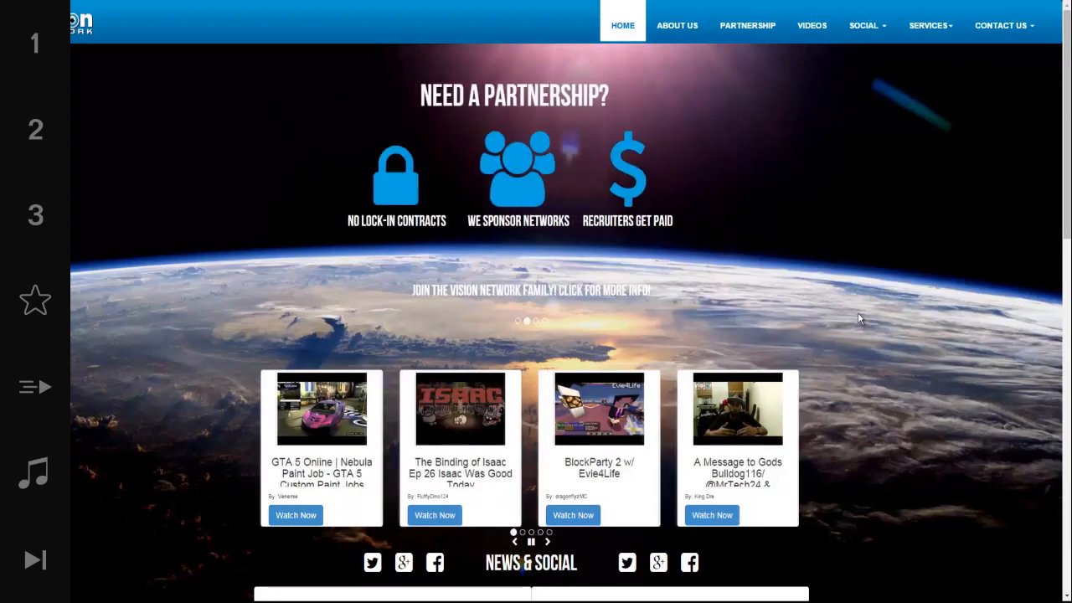
pyautogui.scroll(-3)
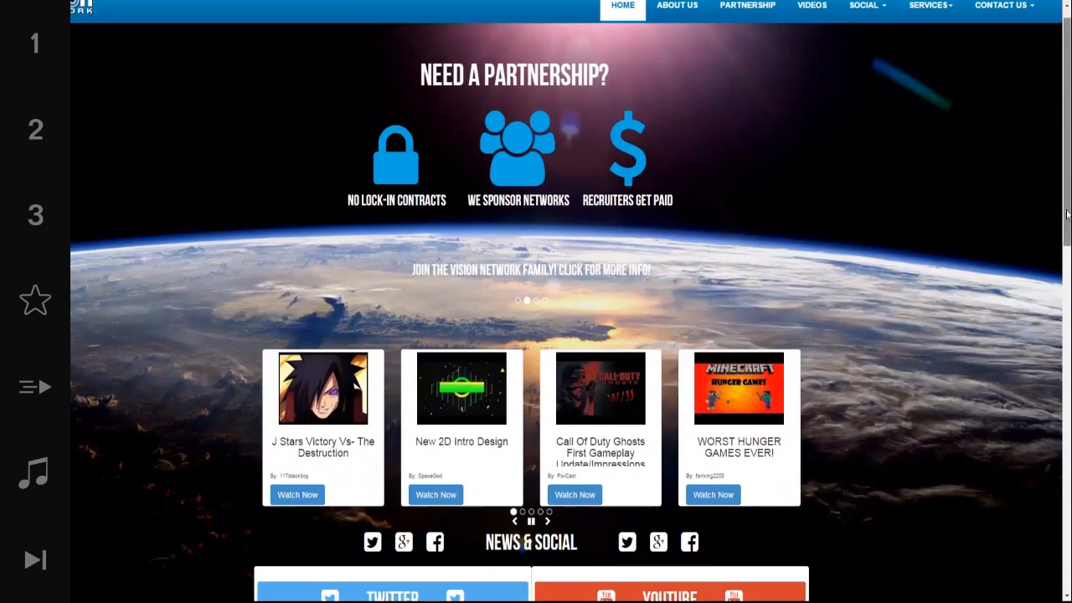
pyautogui.scroll(-3)
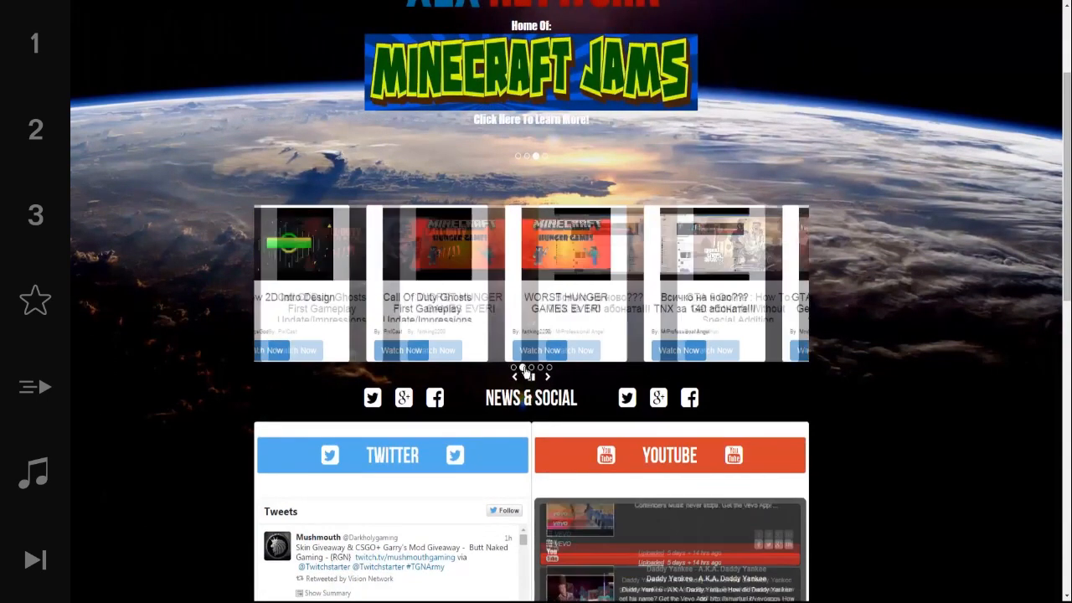
pyautogui.click(549, 375)
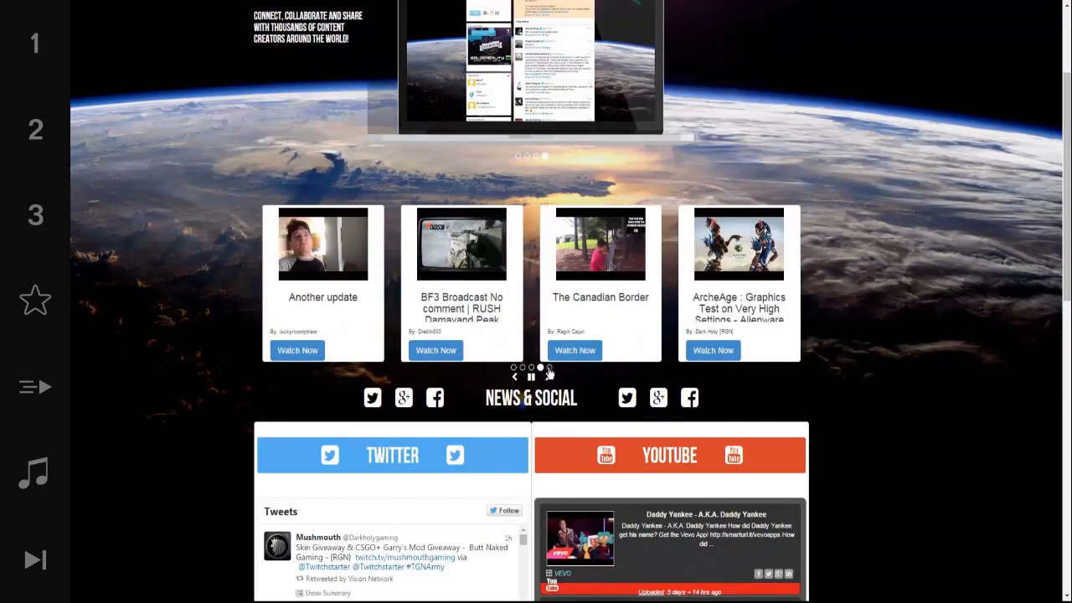
pyautogui.click(549, 367)
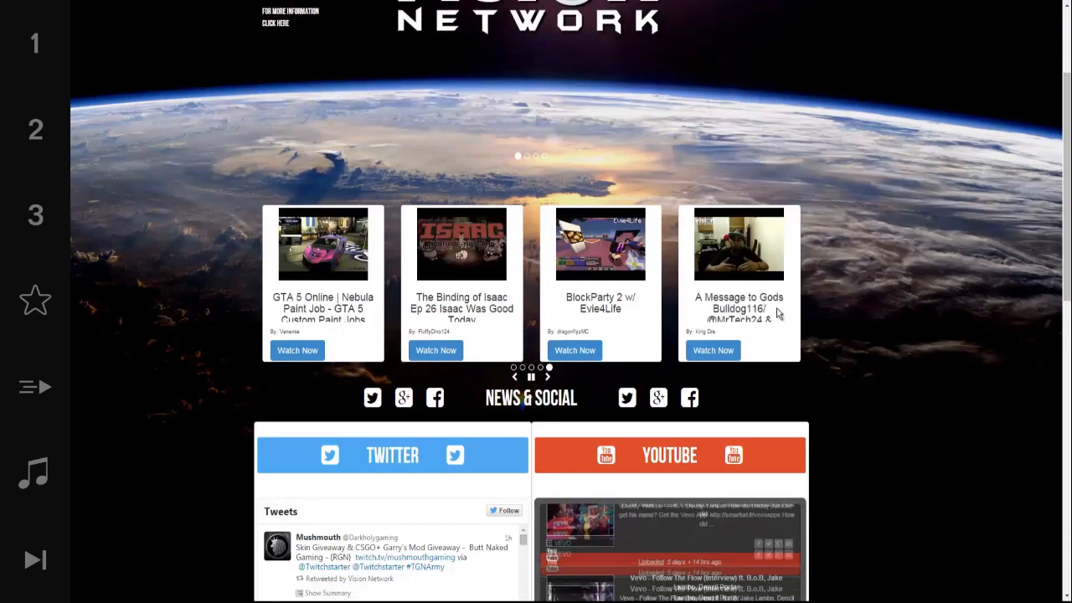
# Scroll through the News & Social feeds down to the Yahoo and IGN news panels.
pyautogui.scroll(-3)
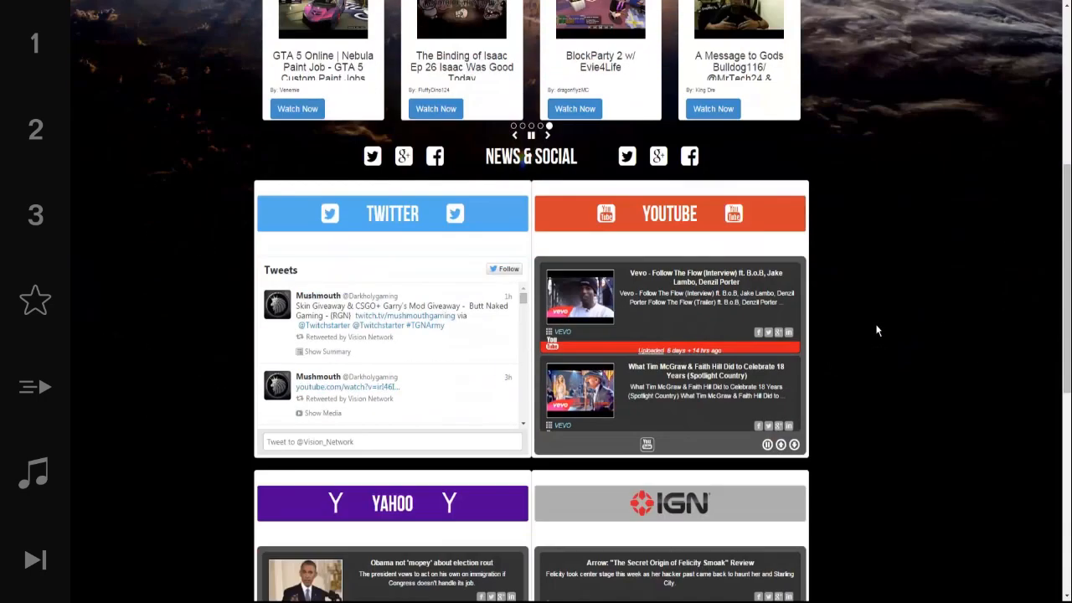
pyautogui.scroll(-3)
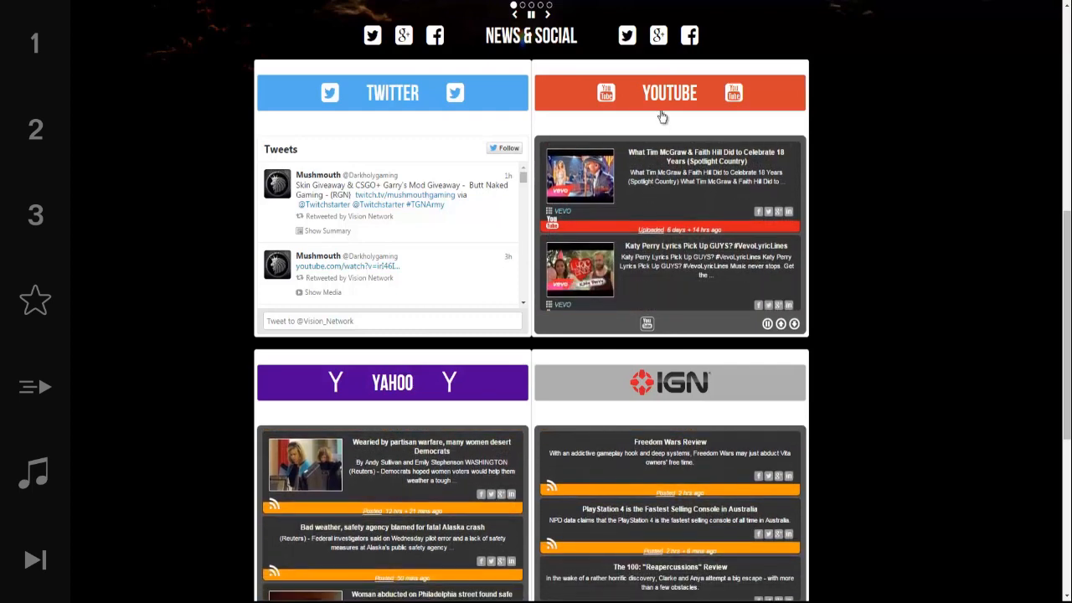
pyautogui.moveTo(668, 100)
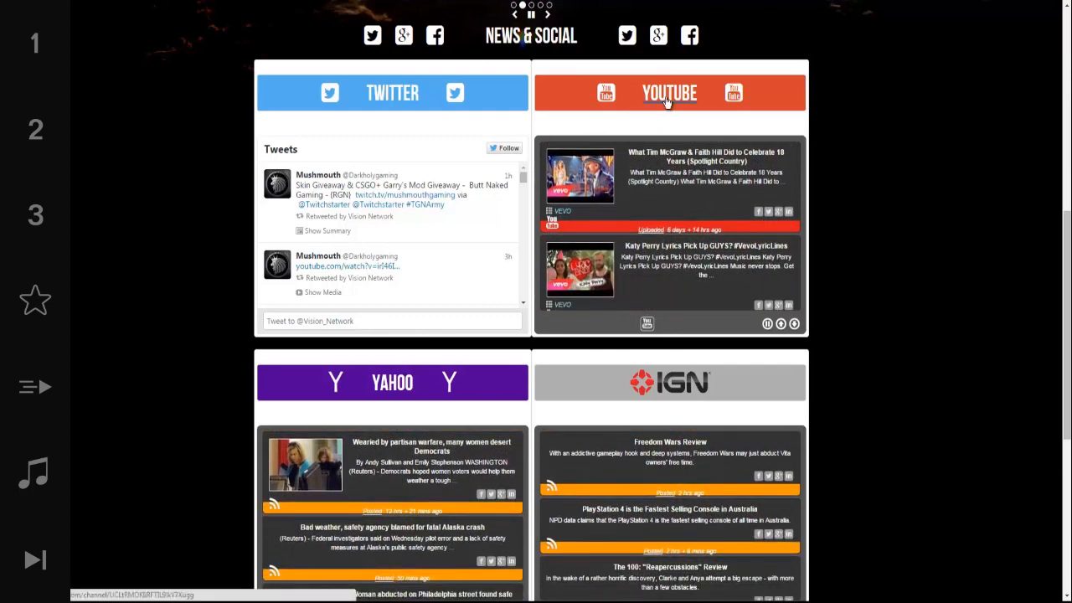
pyautogui.scroll(-3)
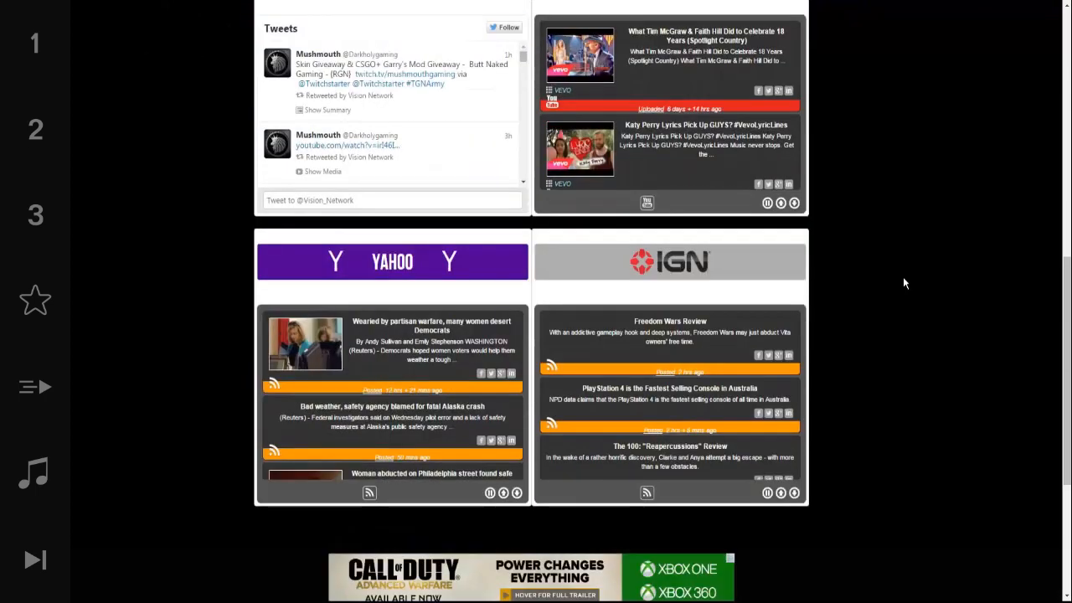
pyautogui.scroll(-3)
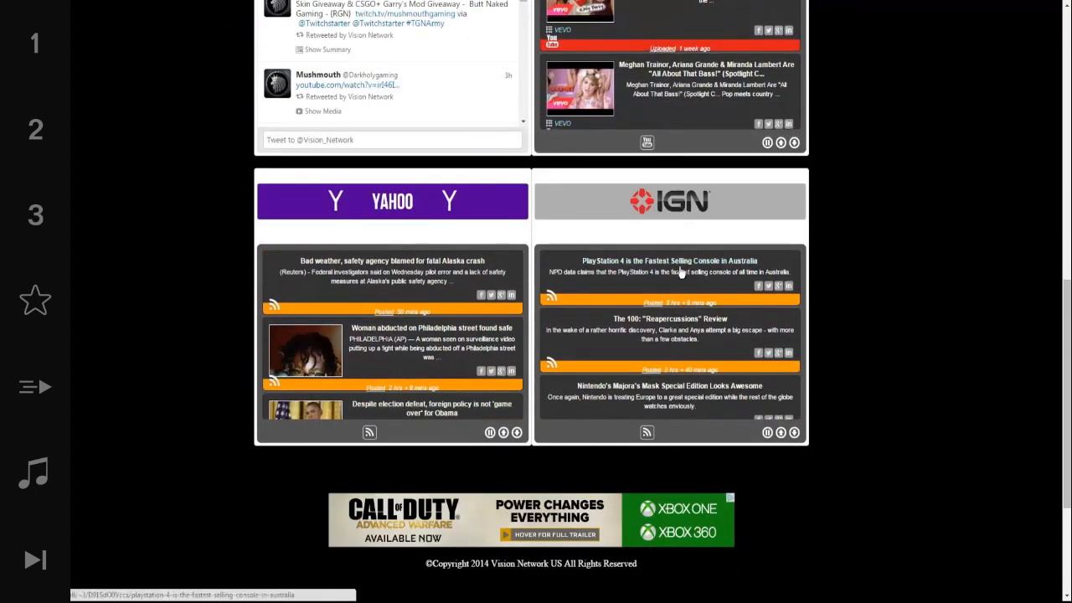
pyautogui.scroll(3)
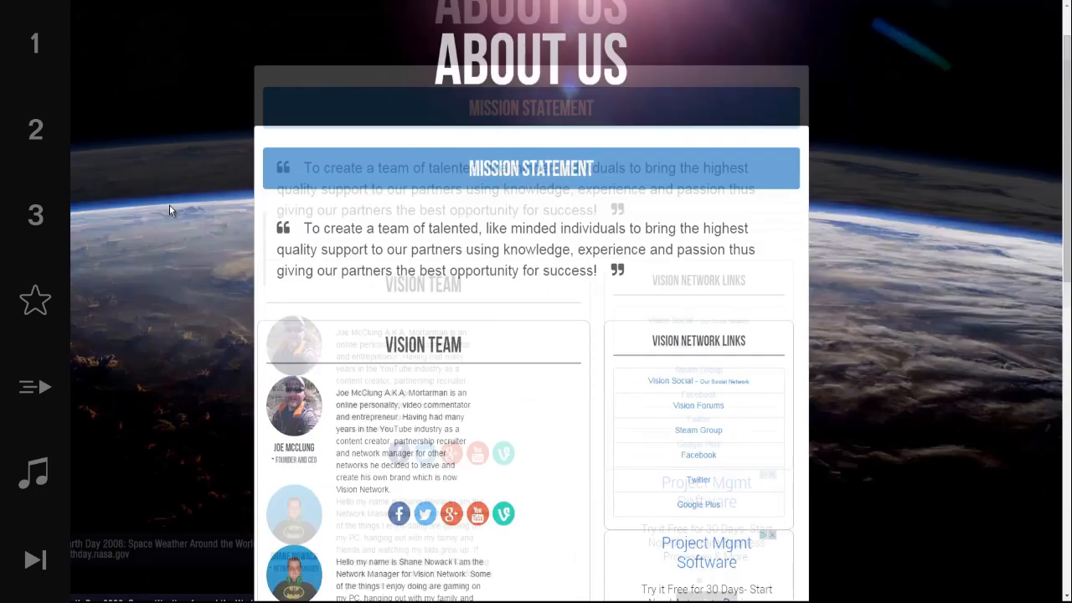
# Scroll the About Us team profiles, then go to the Apply for Partnership page.
pyautogui.scroll(-3)
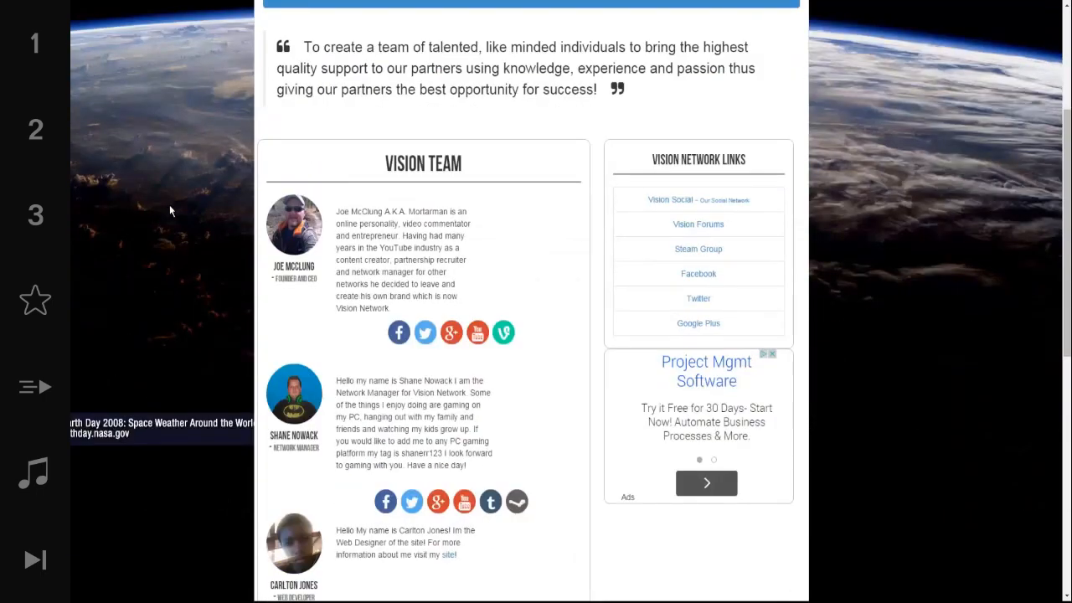
pyautogui.scroll(-3)
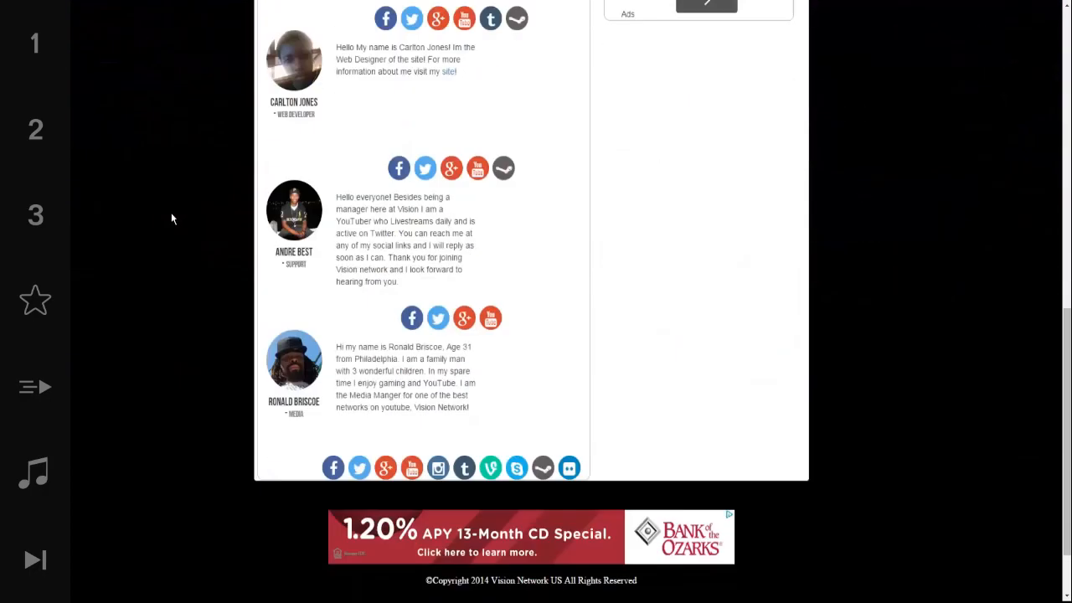
pyautogui.scroll(3)
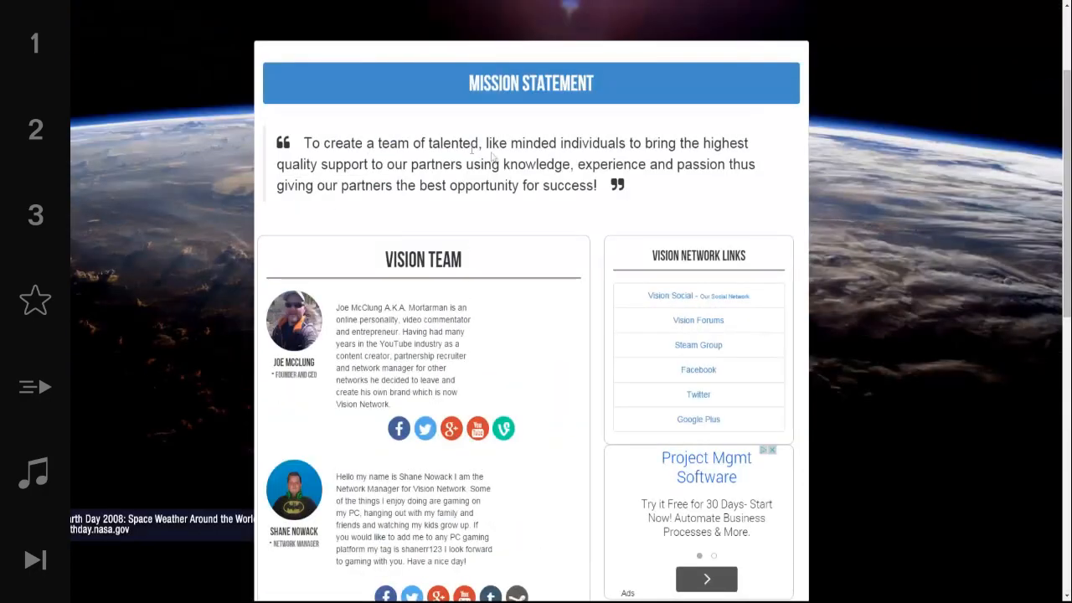
pyautogui.click(747, 25)
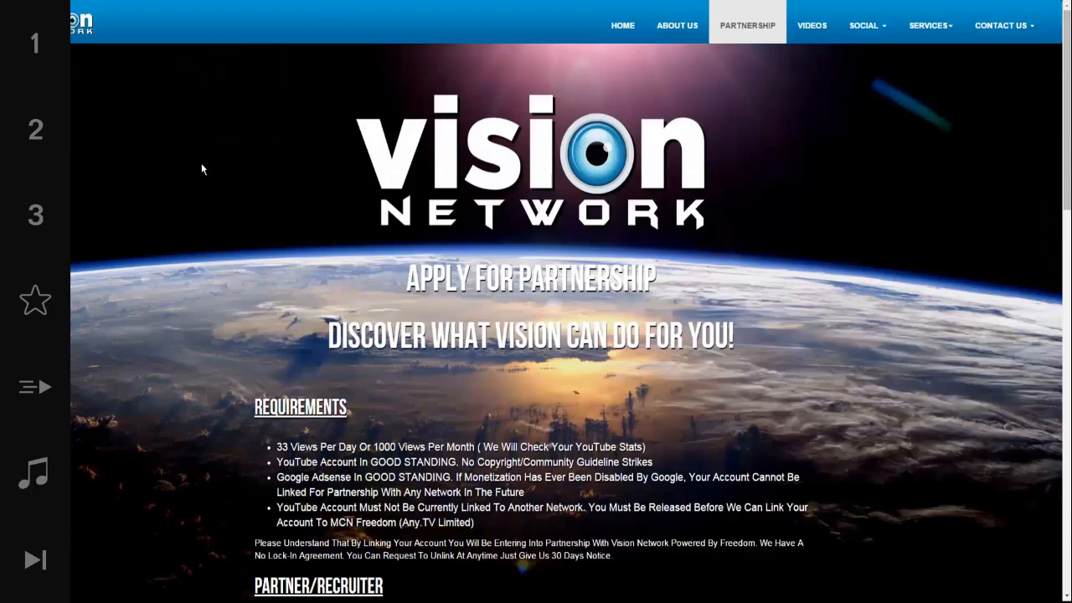
# Scroll past the Recruiter Only and Sponsored Network Program sections and download the Branding Kit & Intro.
pyautogui.scroll(-3)
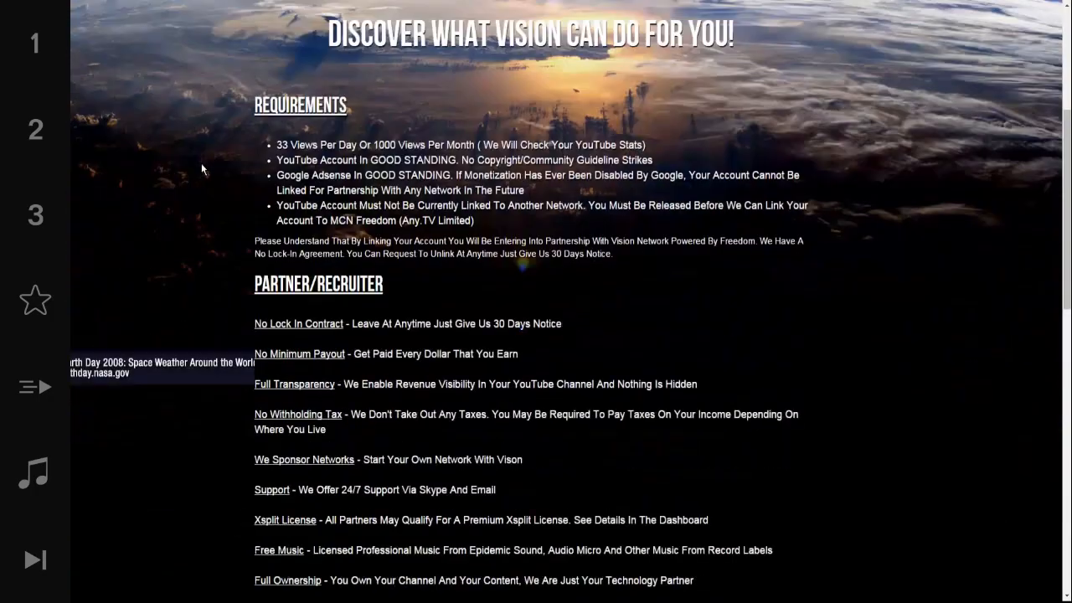
pyautogui.scroll(-3)
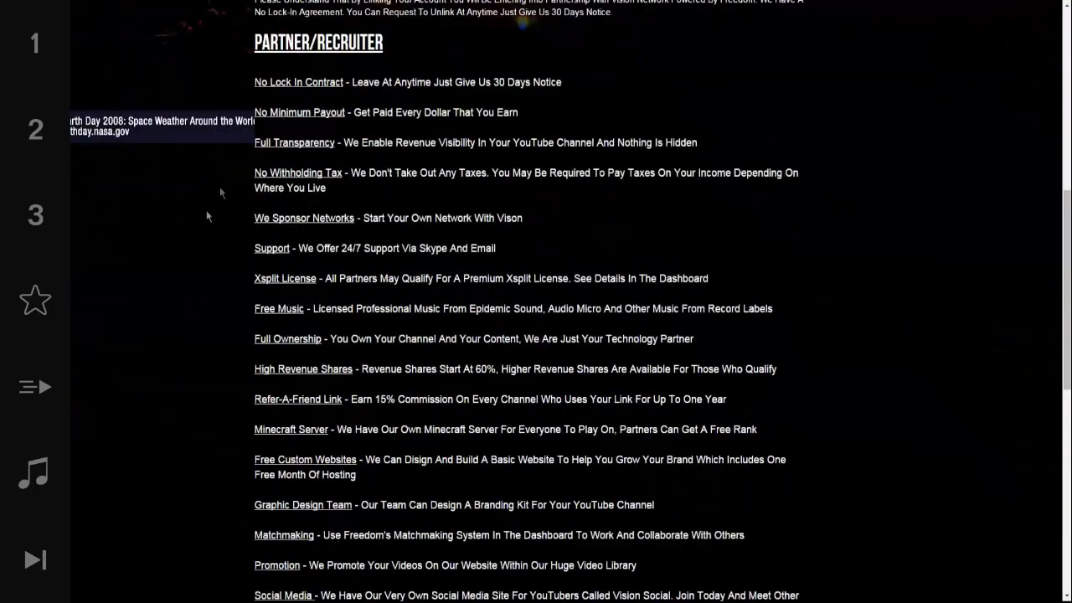
pyautogui.scroll(-3)
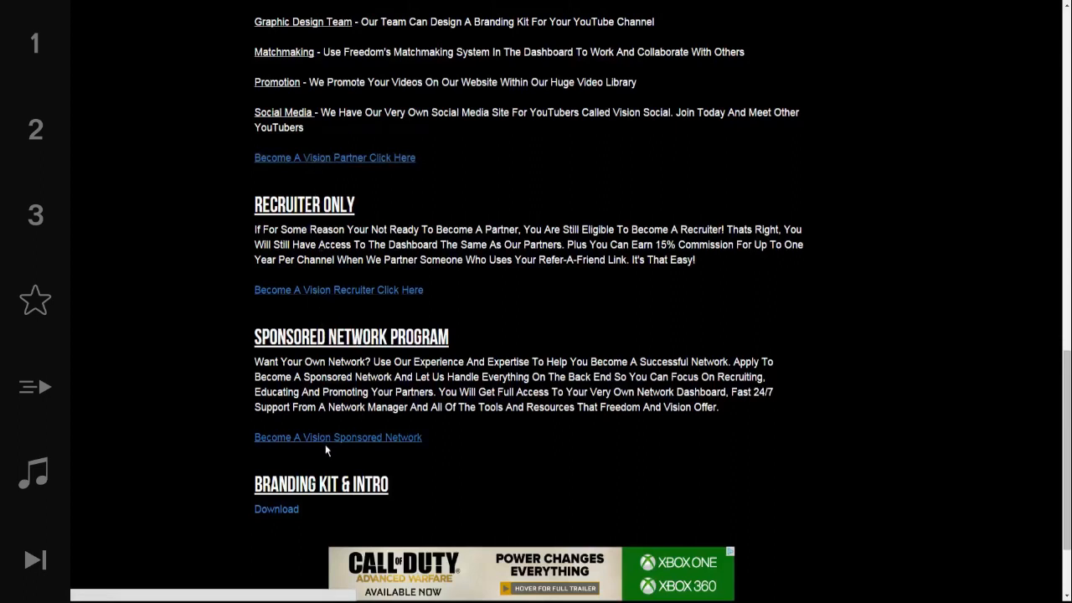
pyautogui.moveTo(175, 325)
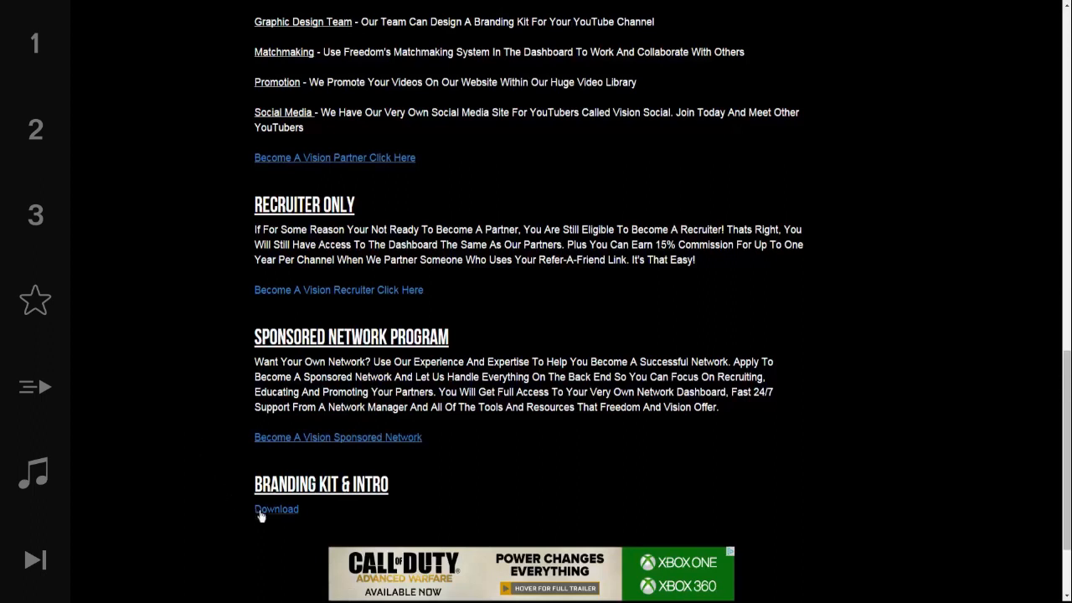
pyautogui.click(275, 509)
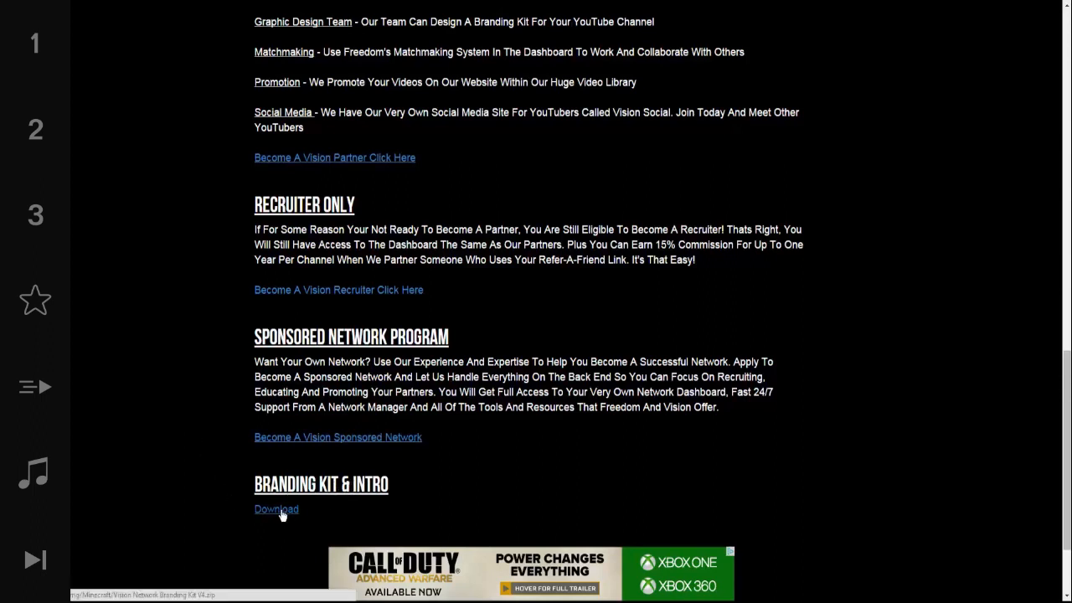
pyautogui.moveTo(194, 452)
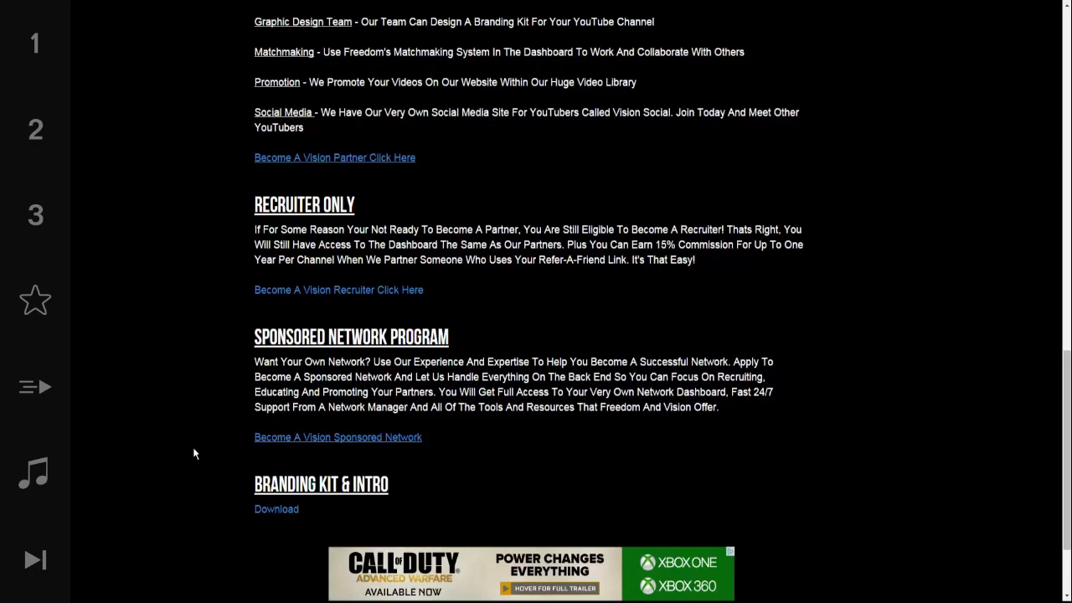
pyautogui.scroll(-3)
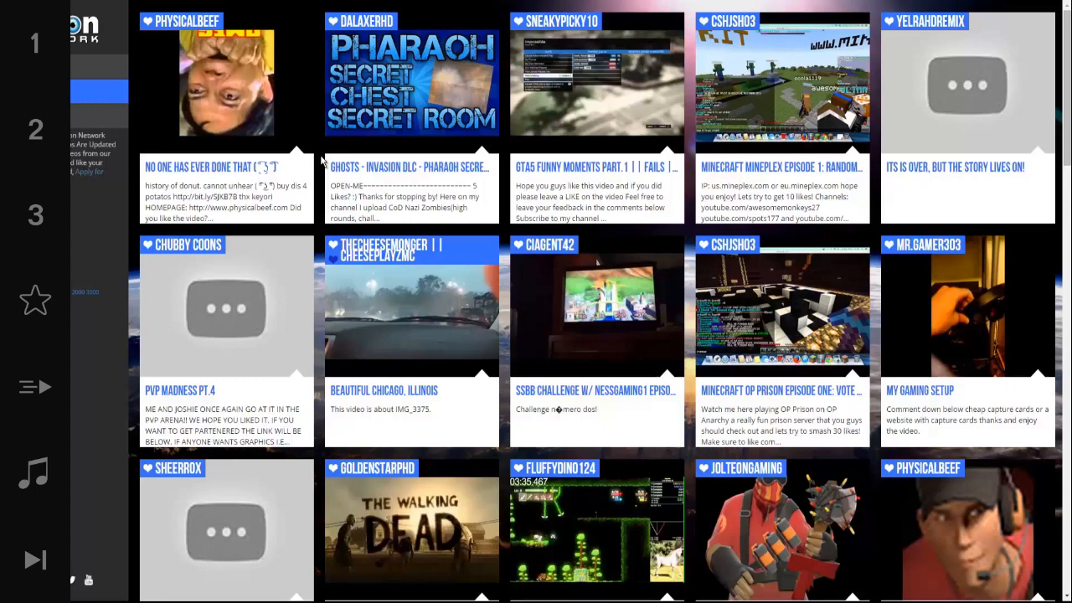
pyautogui.moveTo(388, 127)
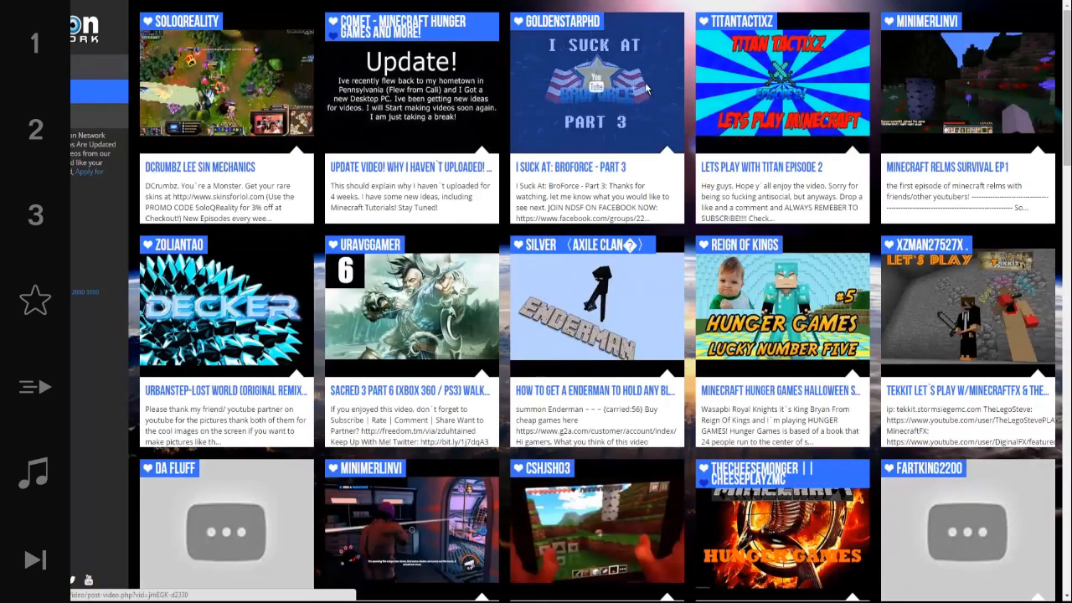
# Open the 'I Suck At: BroForce - Part 3' video from the user video grid.
pyautogui.click(596, 80)
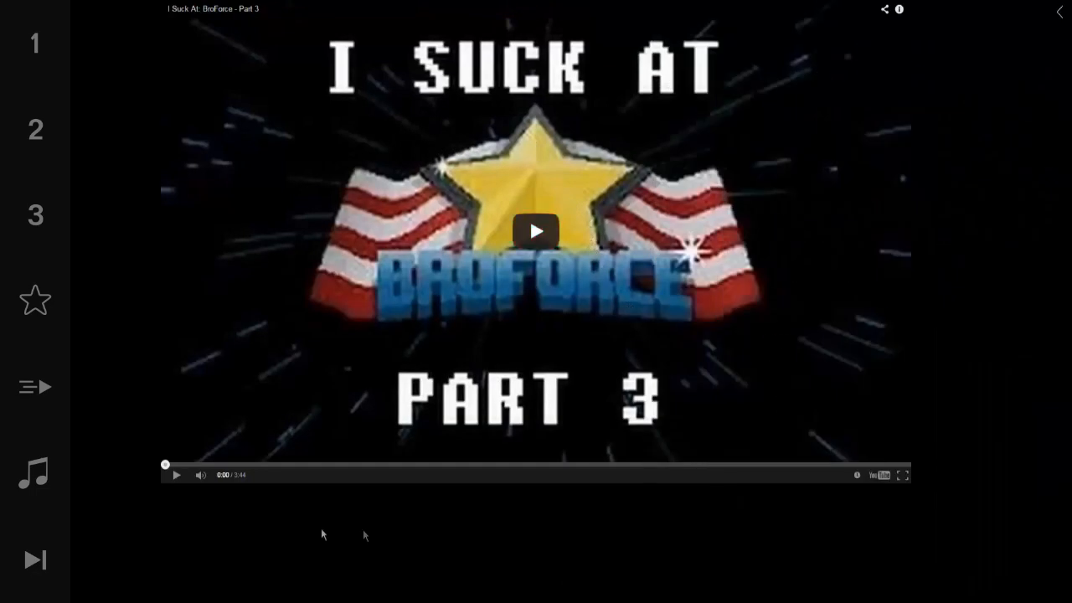
pyautogui.moveTo(901, 412)
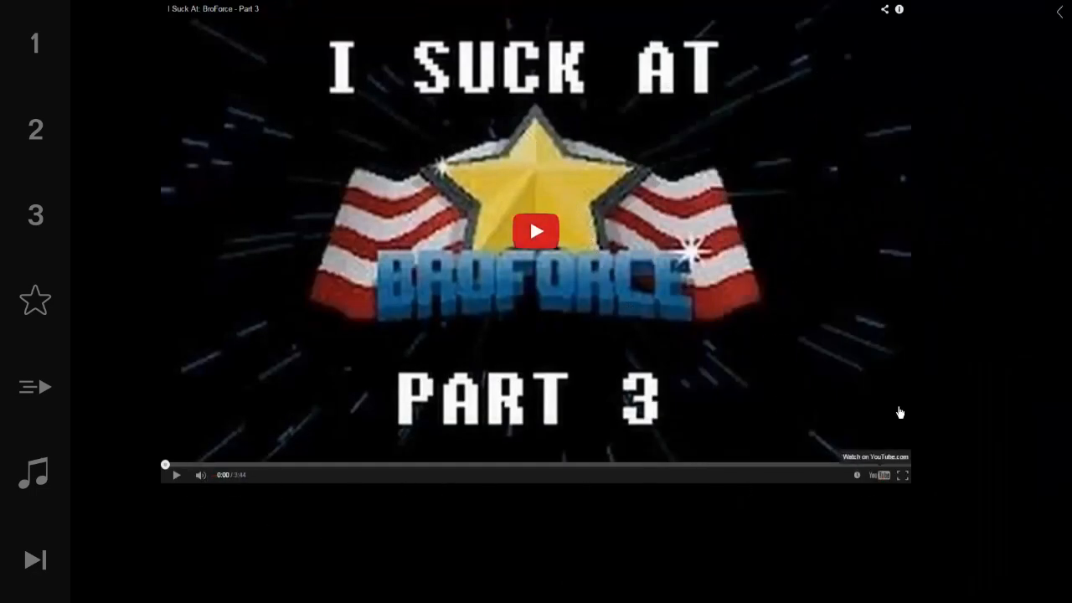
pyautogui.moveTo(1046, 23)
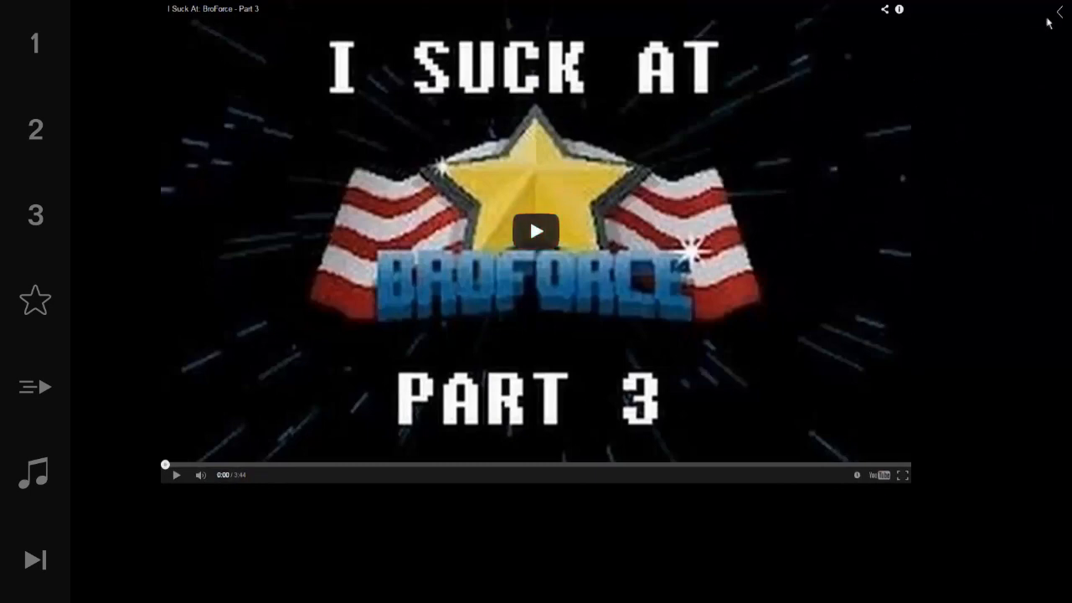
pyautogui.moveTo(578, 352)
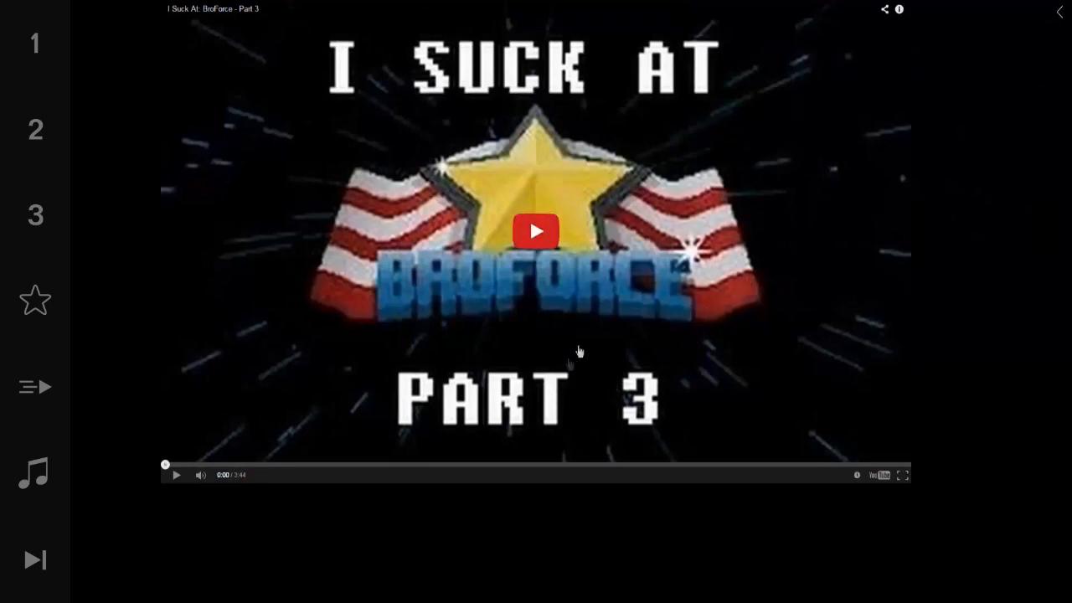
pyautogui.moveTo(593, 338)
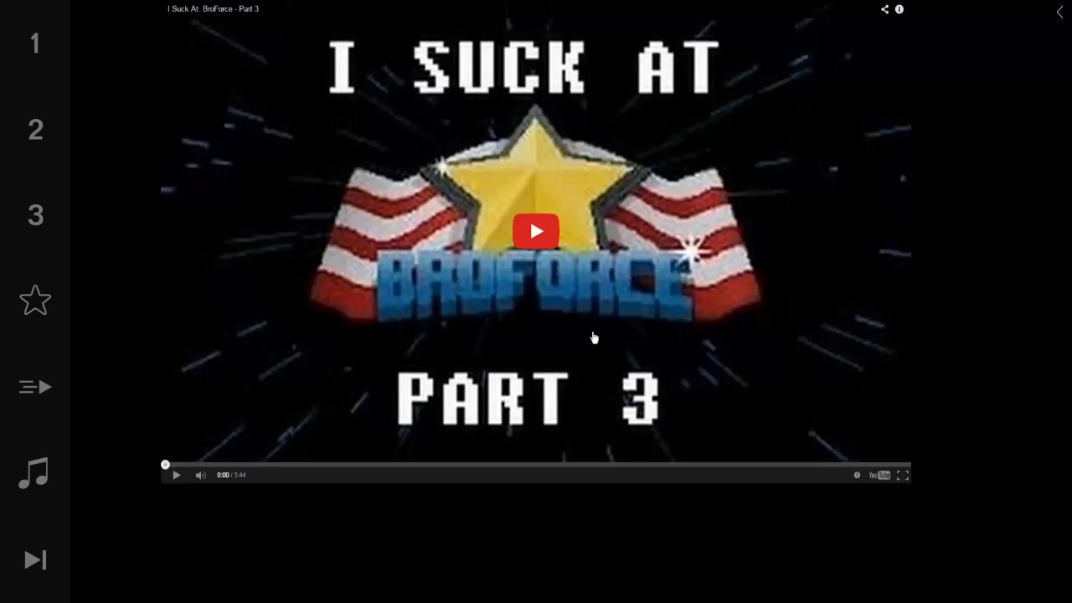
pyautogui.moveTo(1015, 99)
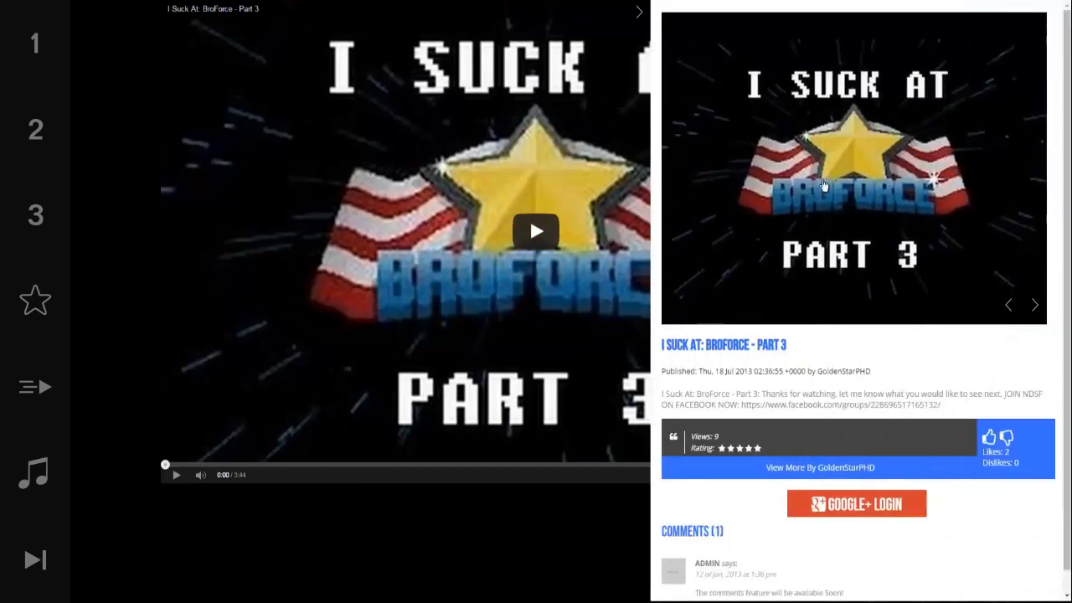
pyautogui.moveTo(770, 133)
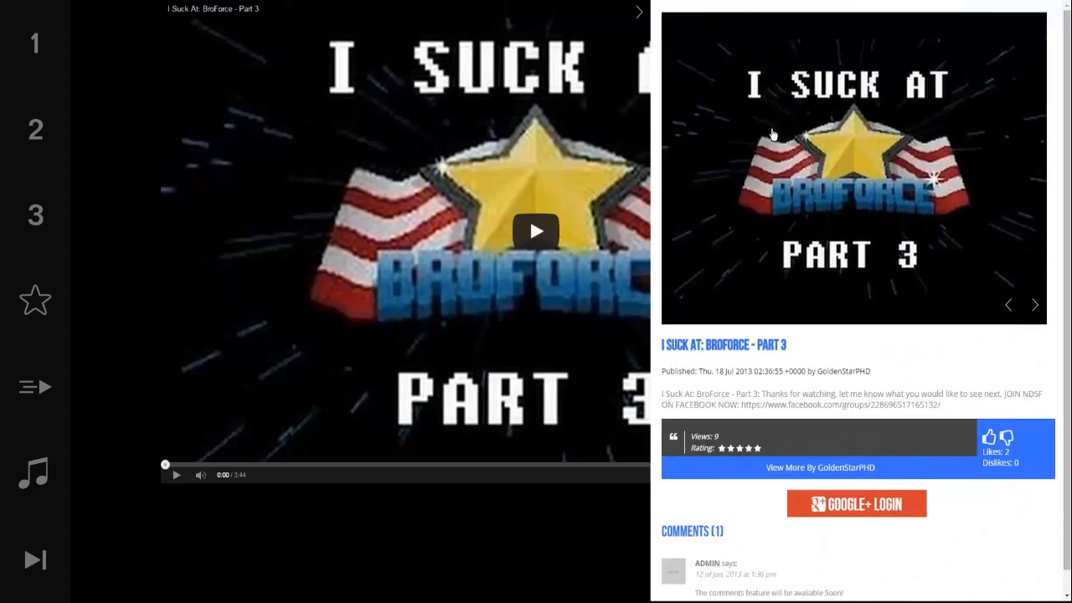
pyautogui.moveTo(713, 352)
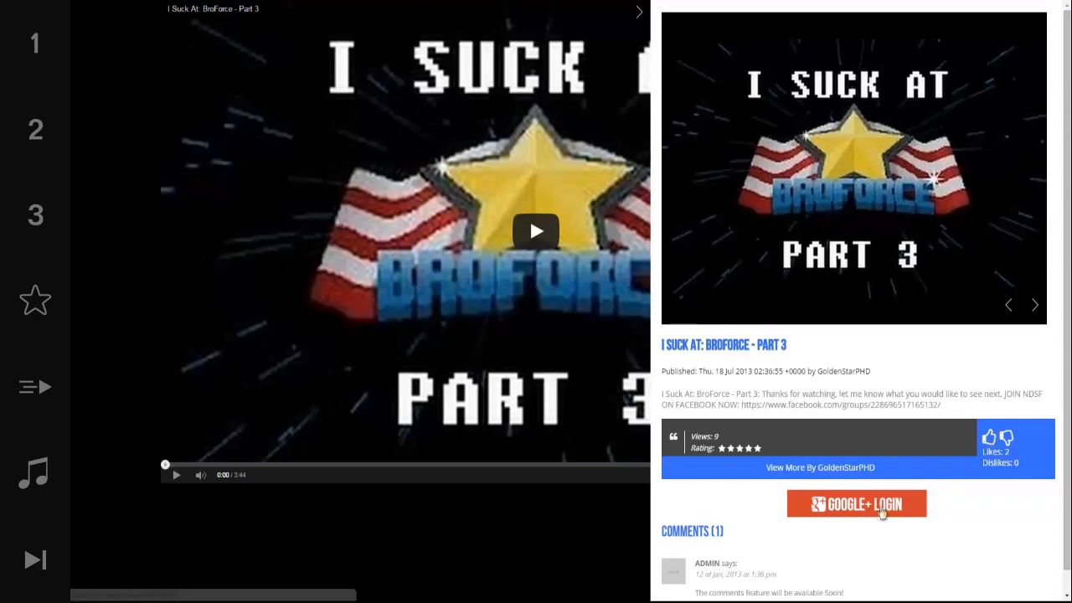
pyautogui.moveTo(982, 509)
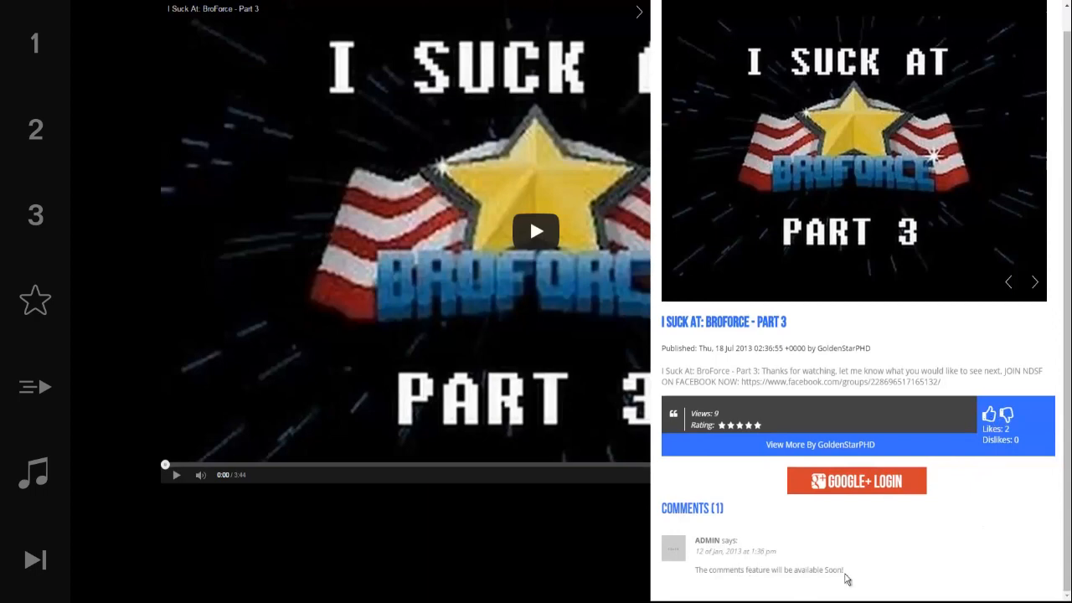
pyautogui.moveTo(935, 533)
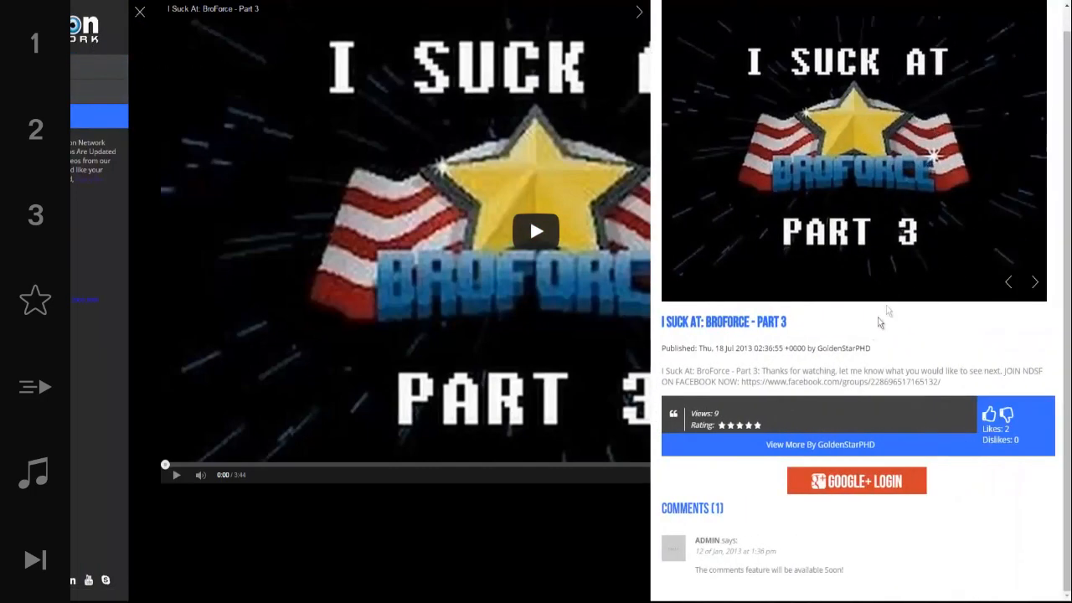
pyautogui.moveTo(781, 456)
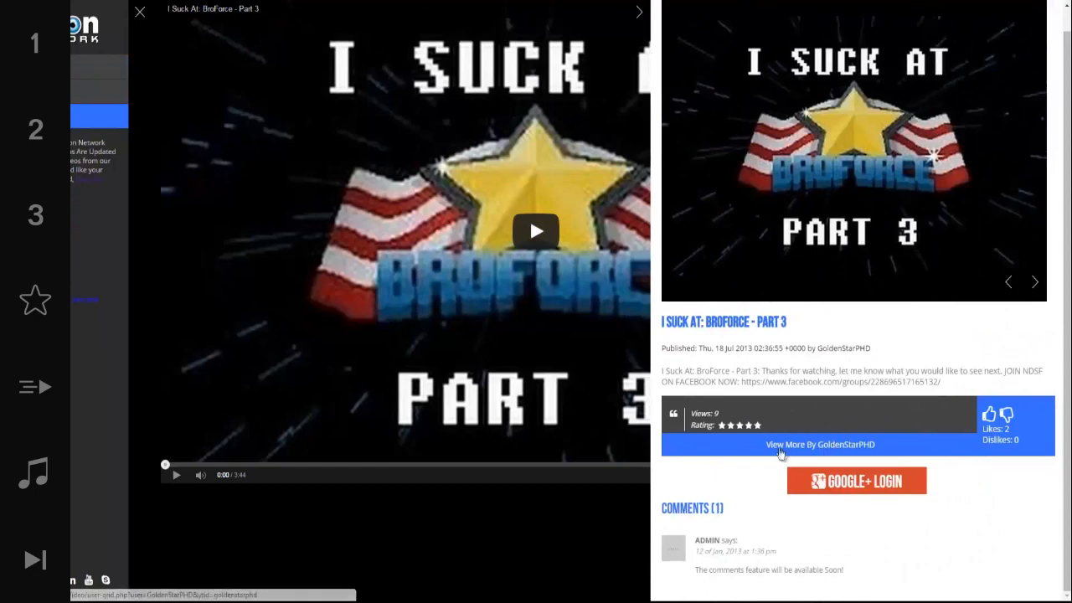
pyautogui.moveTo(850, 448)
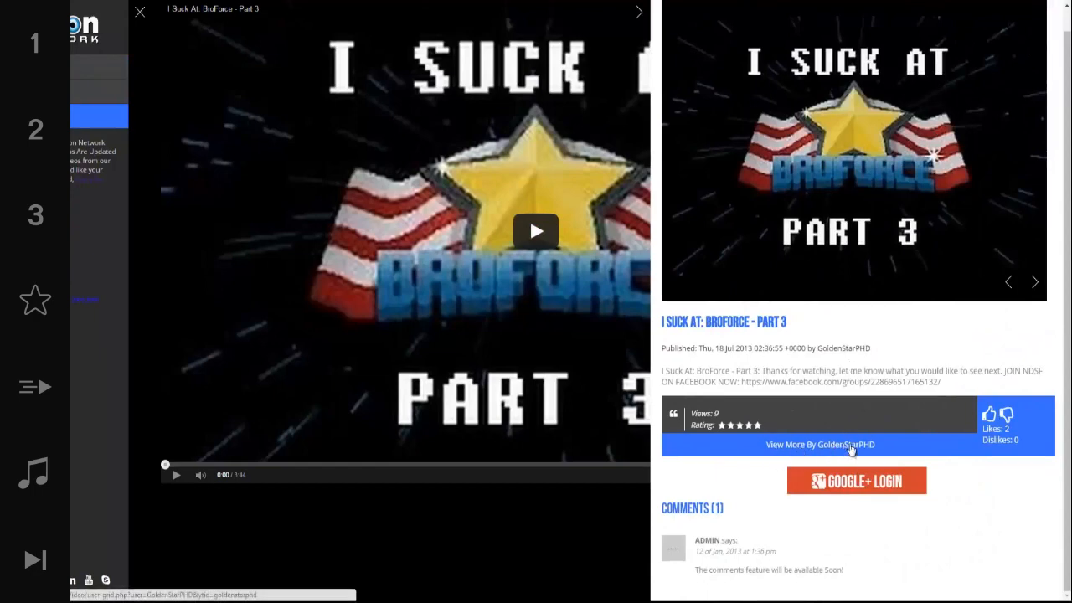
pyautogui.moveTo(862, 448)
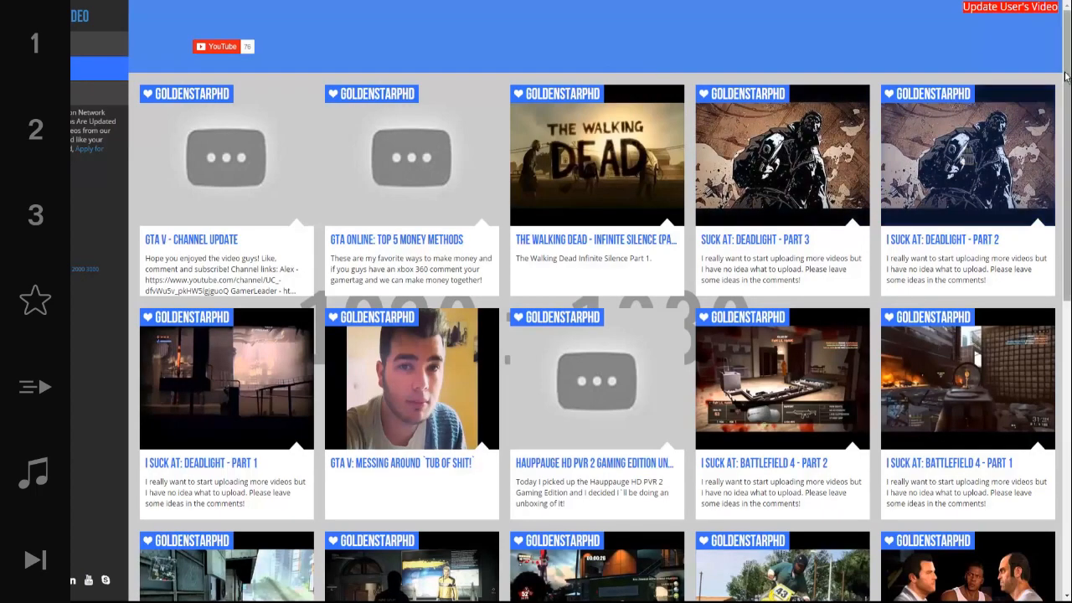
pyautogui.scroll(-3)
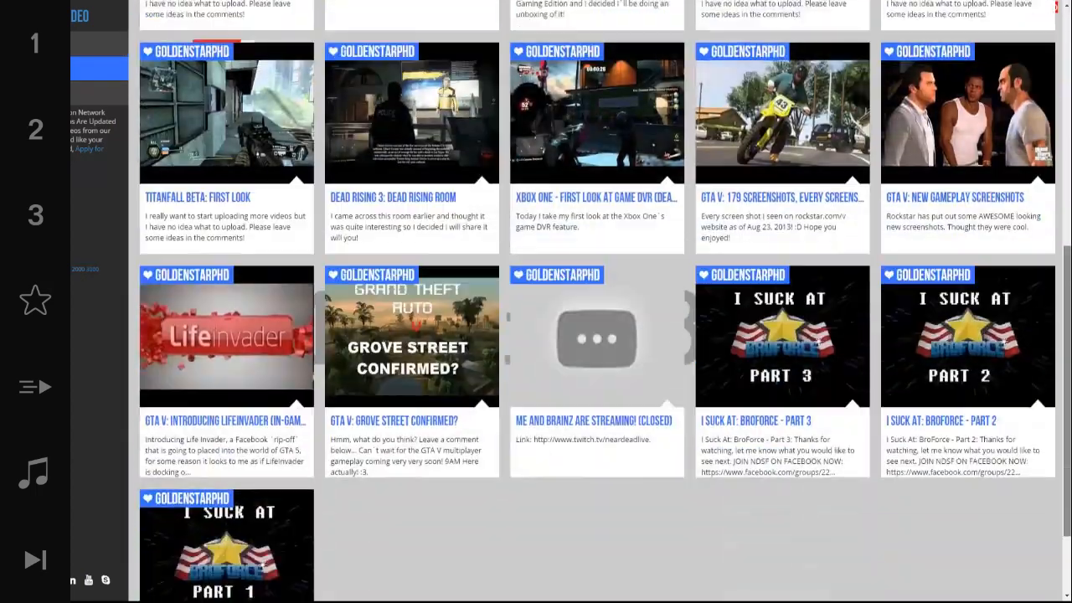
pyautogui.scroll(3)
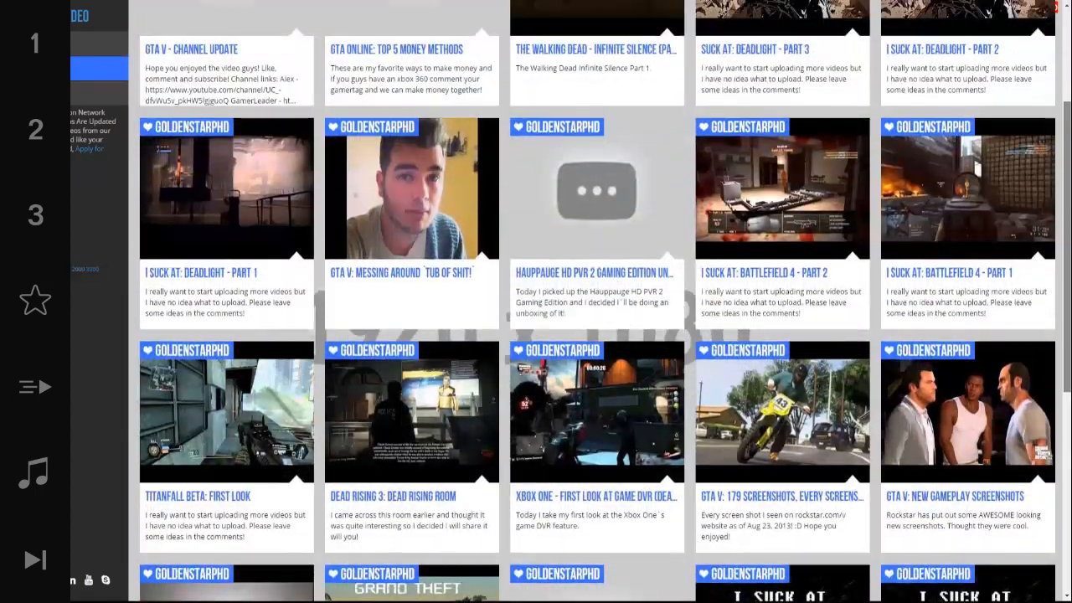
pyautogui.scroll(3)
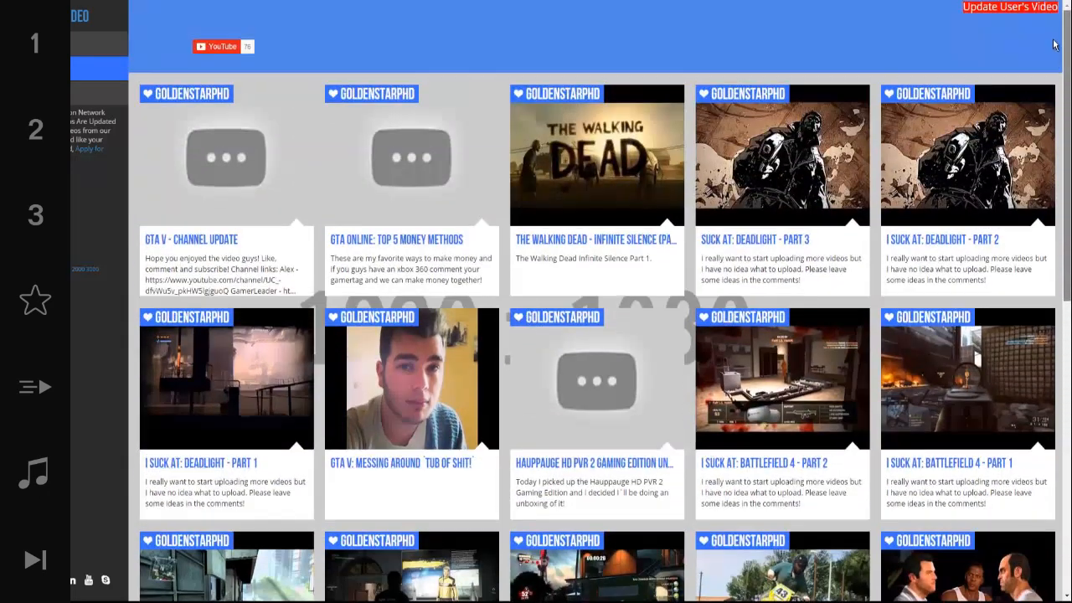
pyautogui.moveTo(978, 56)
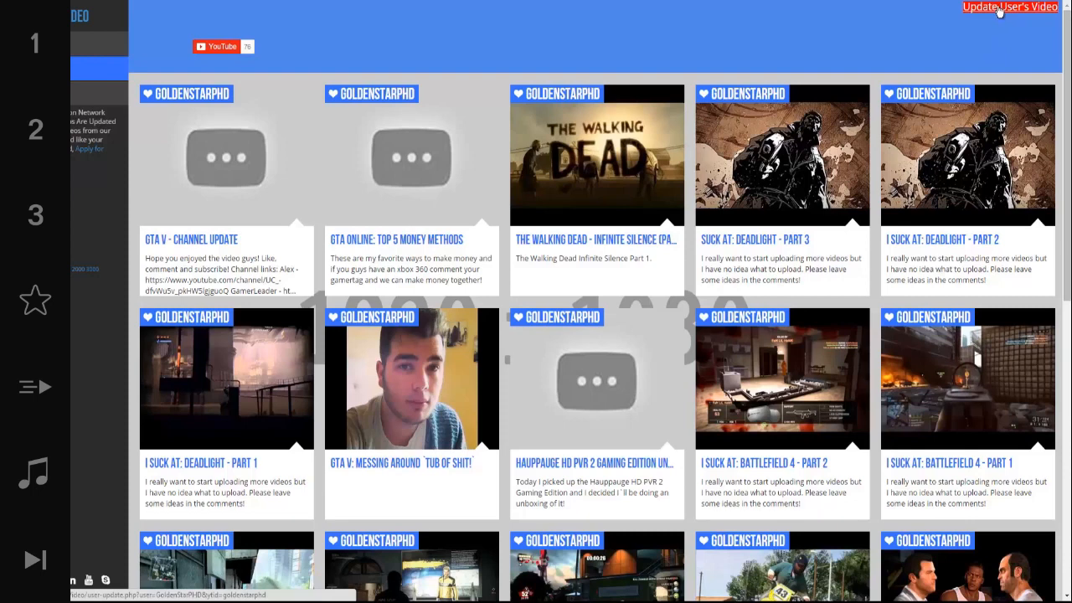
pyautogui.moveTo(218, 47)
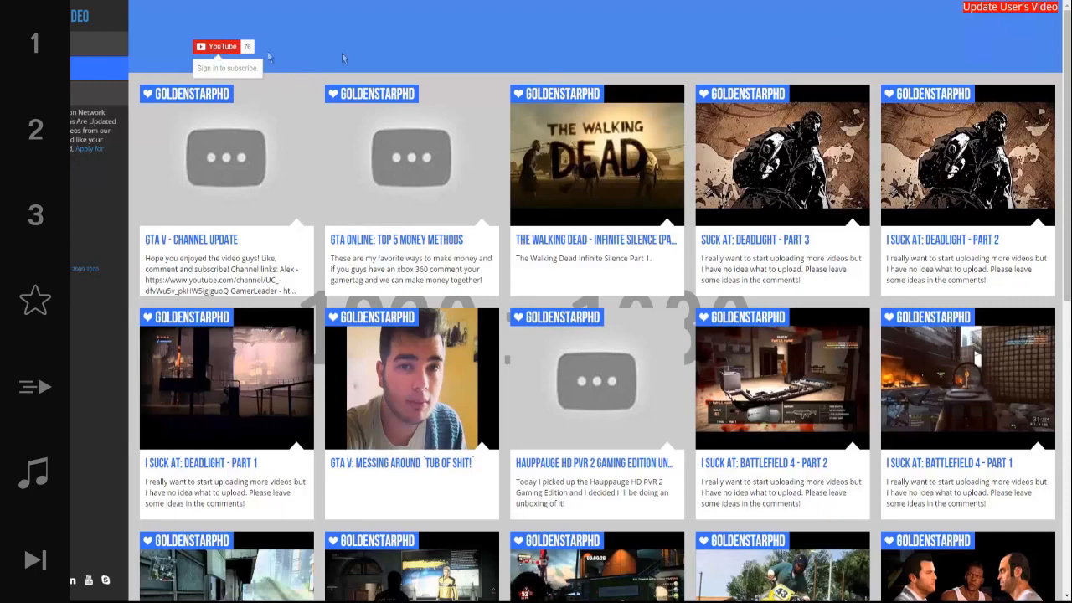
pyautogui.moveTo(1008, 7)
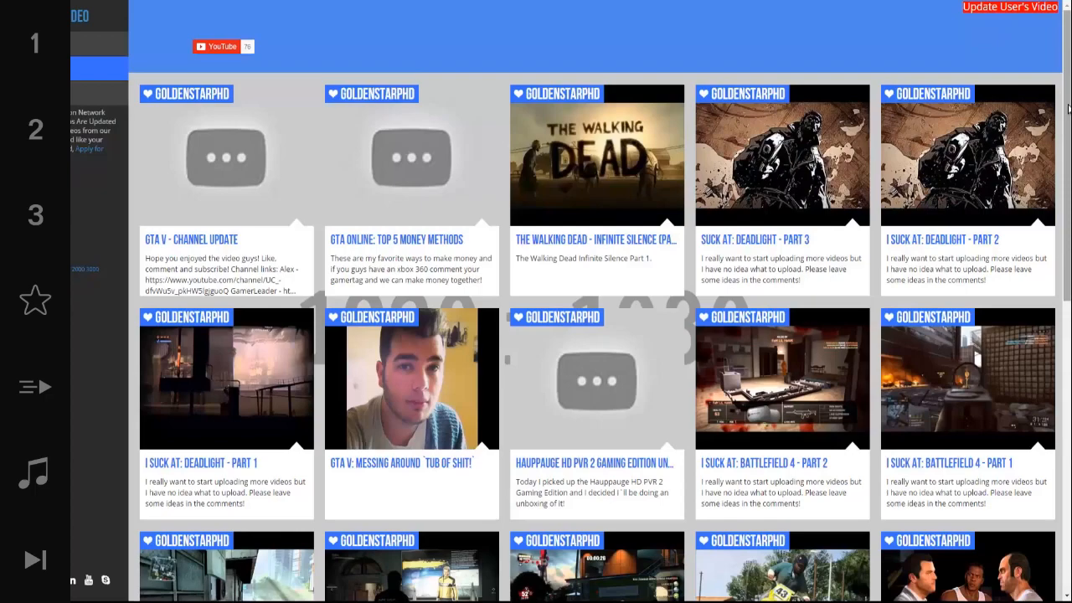
pyautogui.scroll(-3)
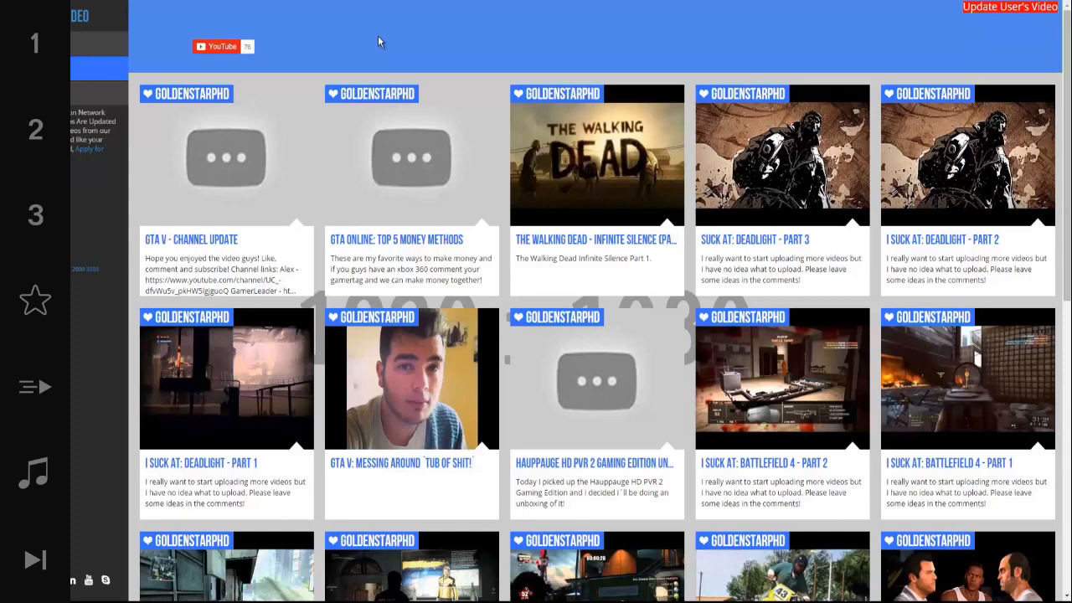
pyautogui.moveTo(410, 23)
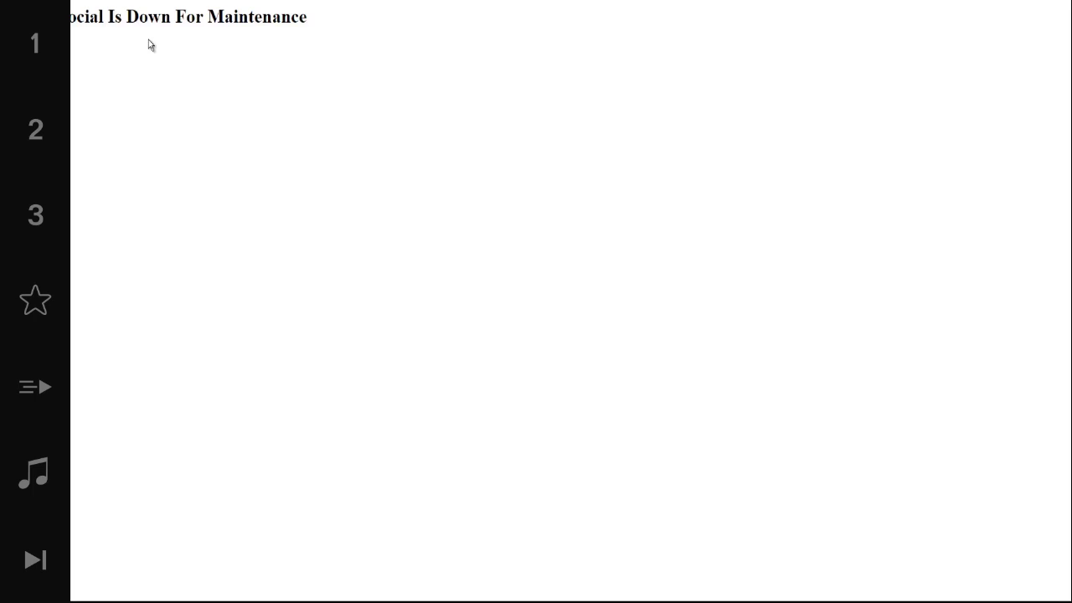
pyautogui.moveTo(167, 51)
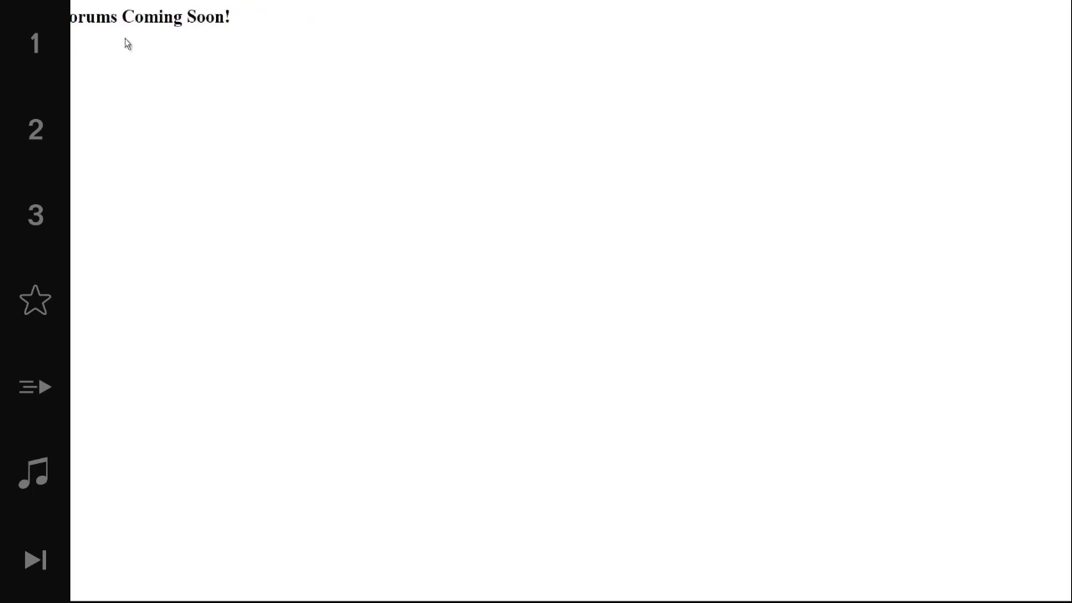
pyautogui.moveTo(152, 73)
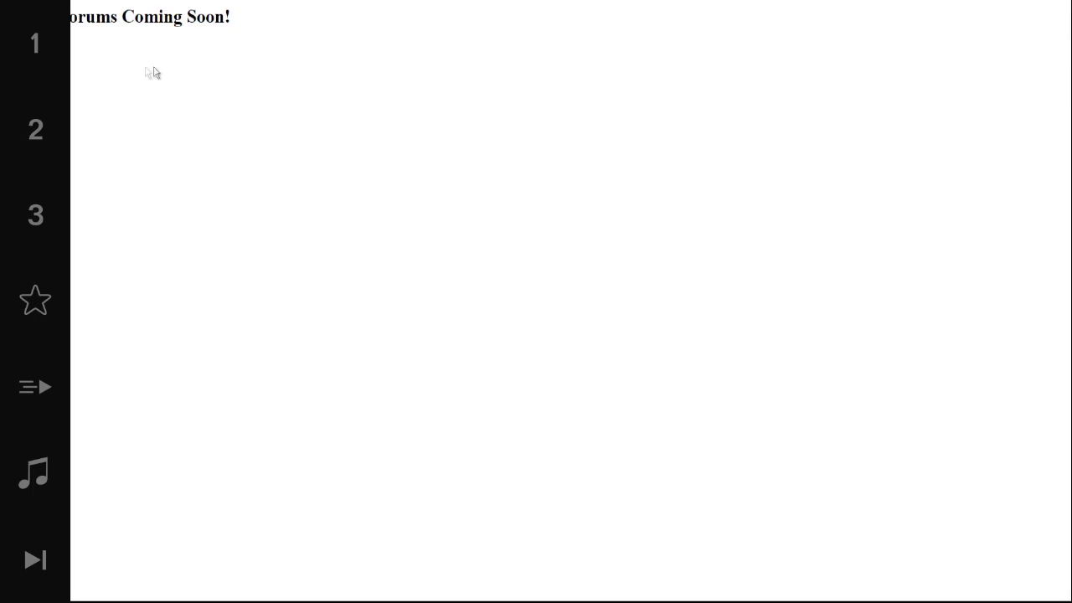
pyautogui.moveTo(191, 71)
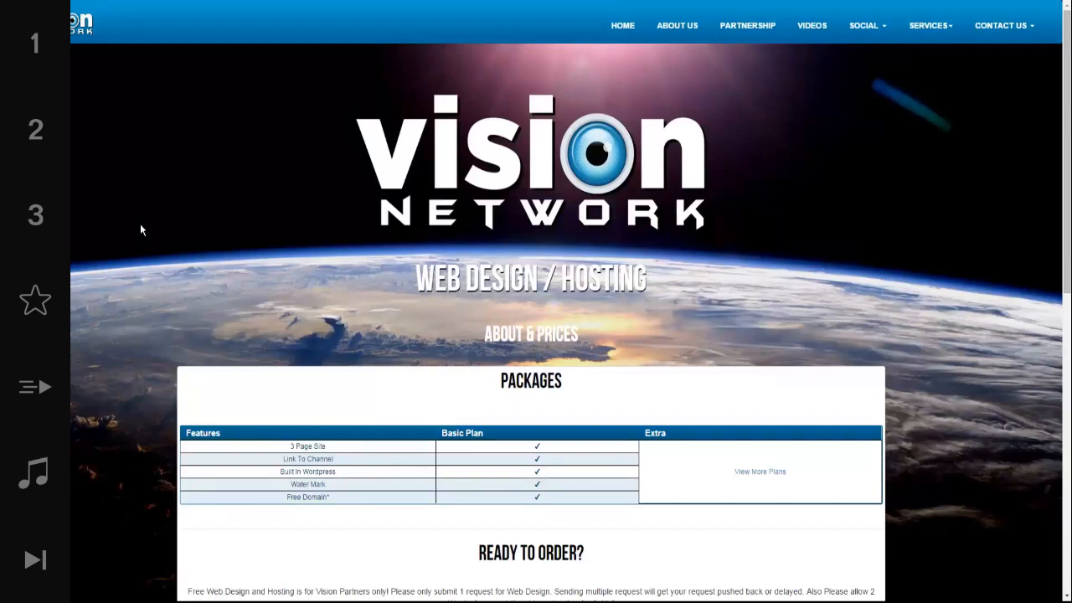
# Scroll the Web Design / Hosting page down to its request form.
pyautogui.scroll(-3)
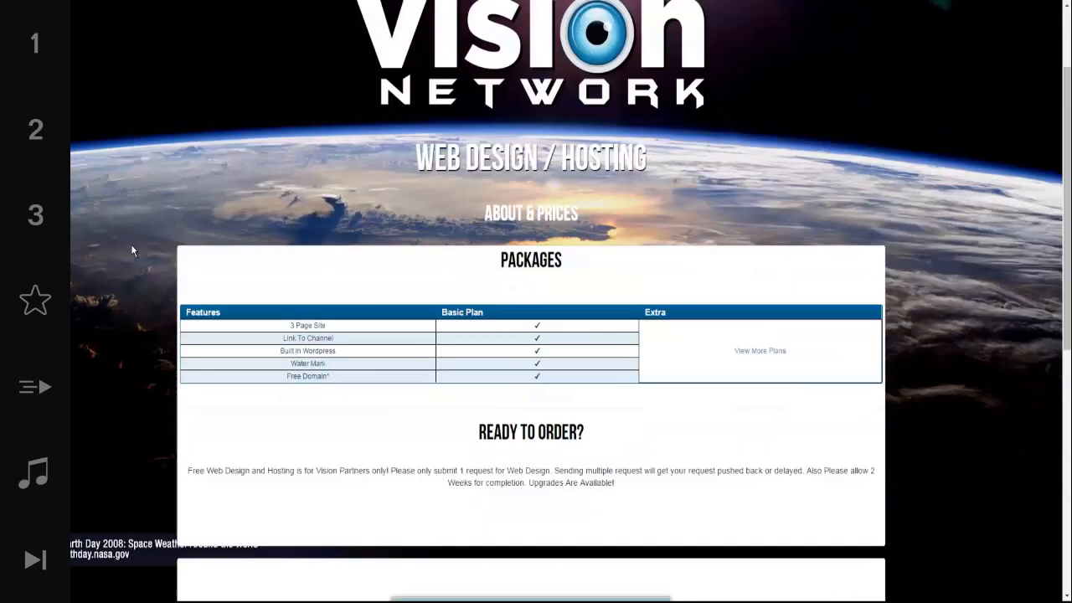
pyautogui.scroll(3)
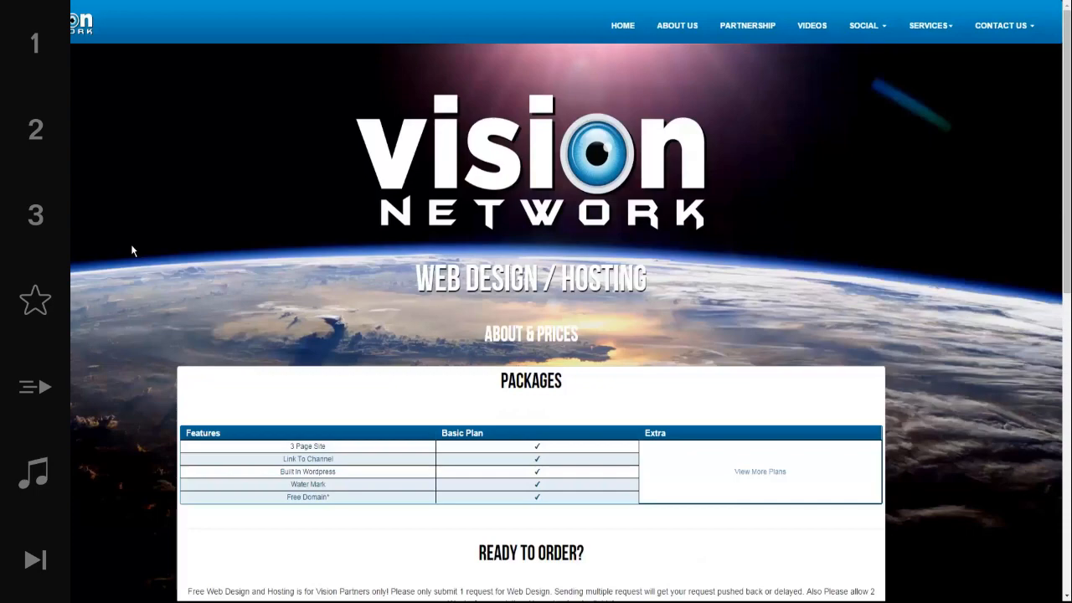
pyautogui.scroll(-3)
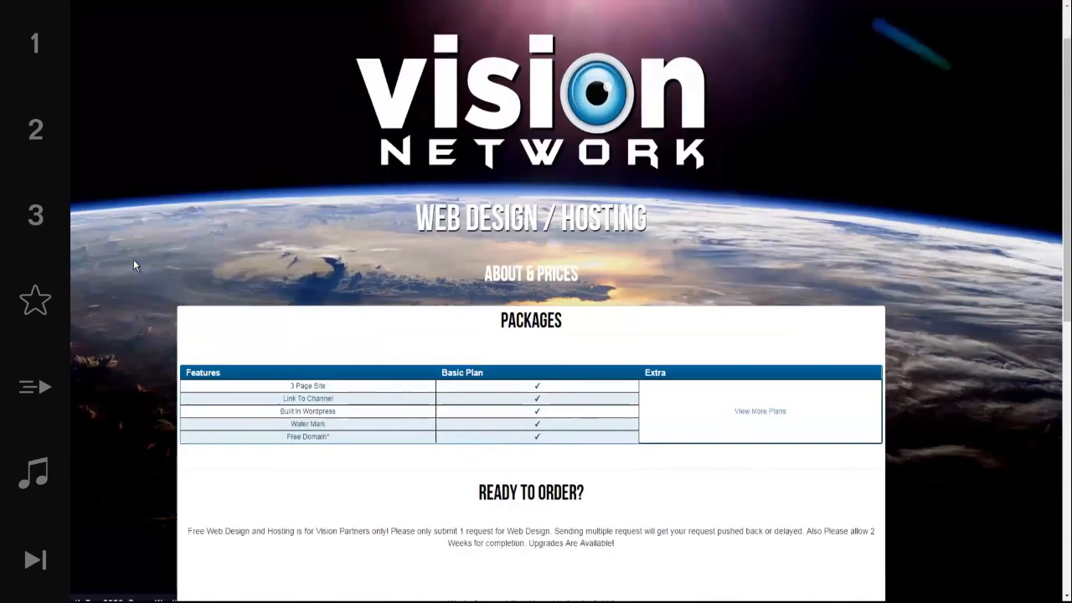
pyautogui.scroll(-3)
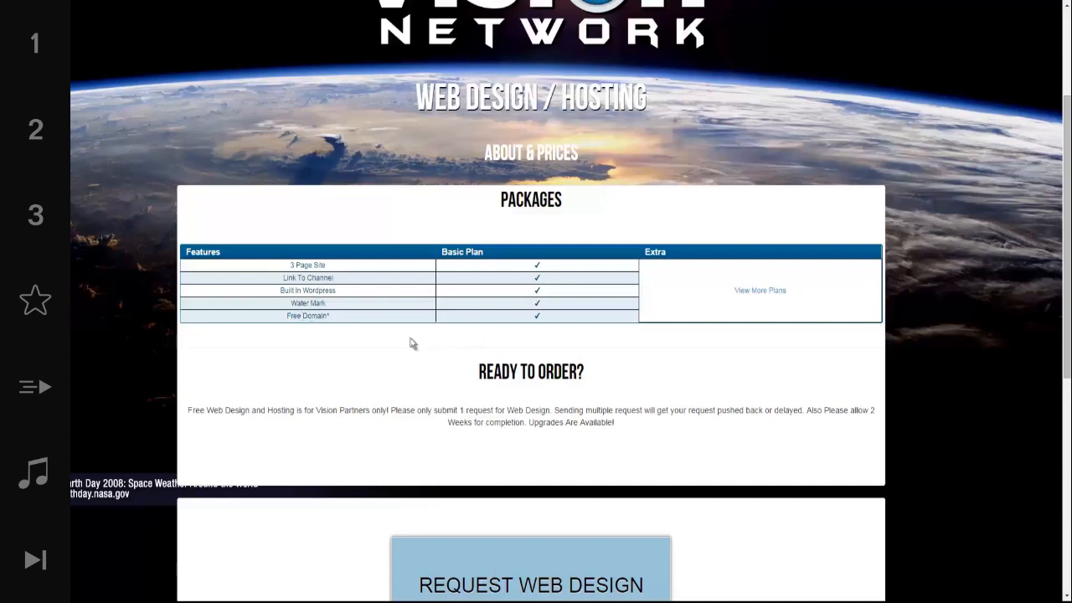
pyautogui.moveTo(321, 264)
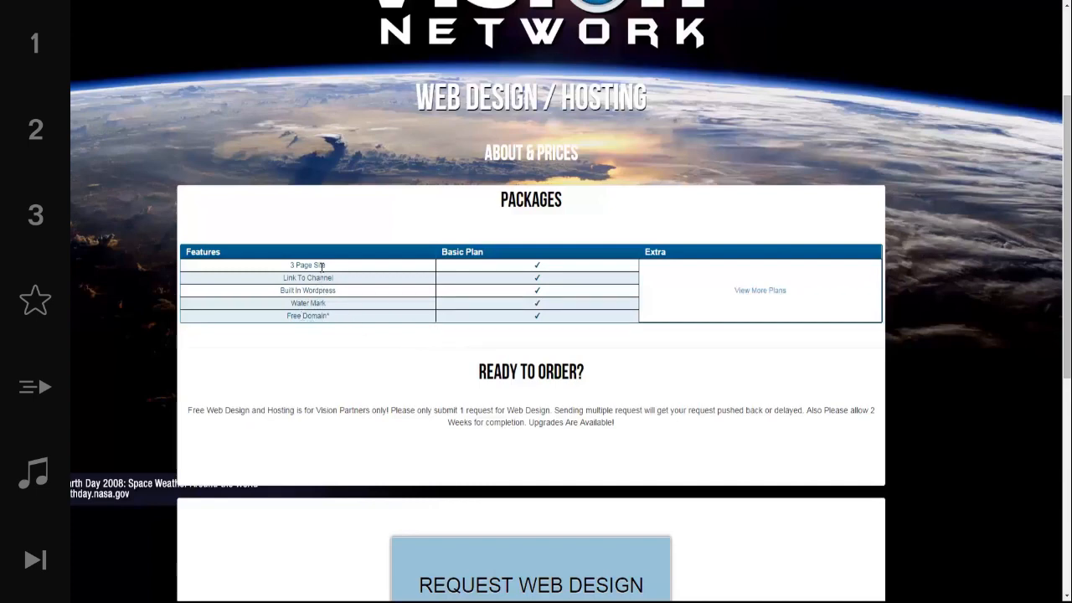
pyautogui.moveTo(743, 318)
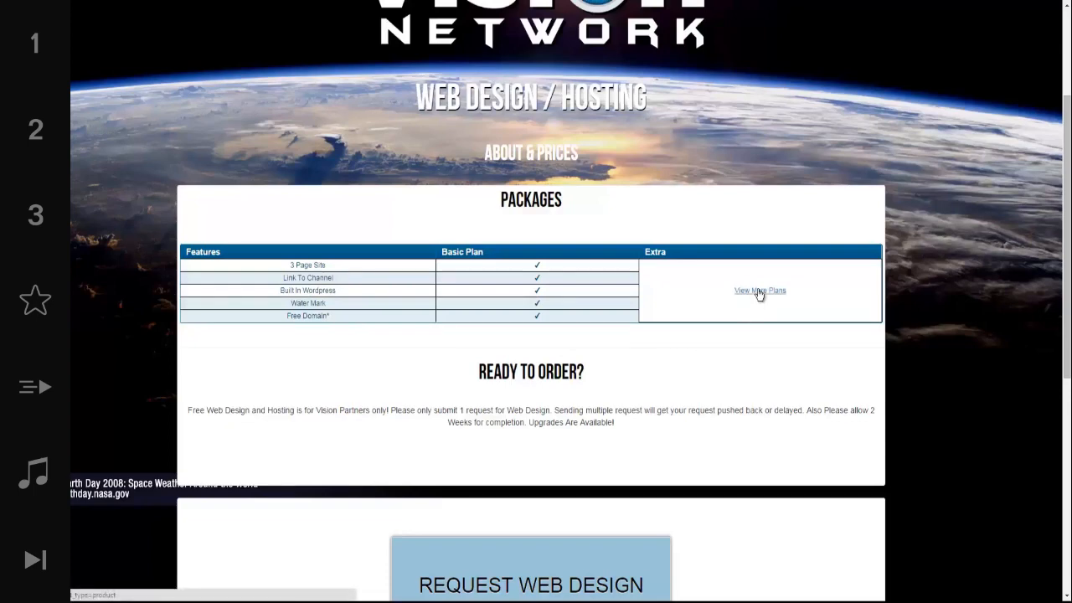
# Scroll through the Graphic Design packages table and GFX request form.
pyautogui.scroll(-3)
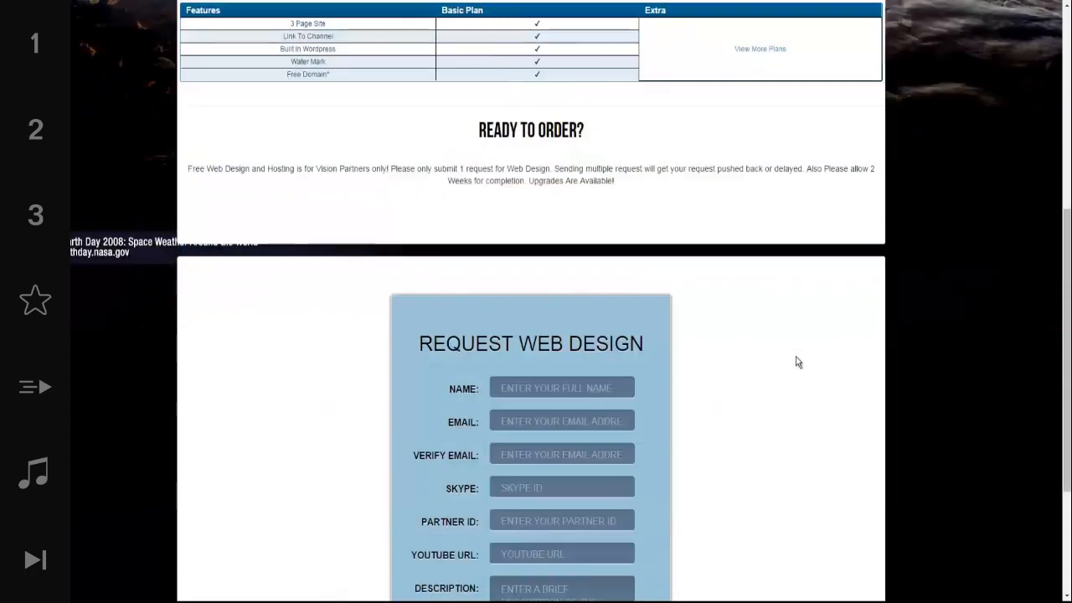
pyautogui.scroll(-3)
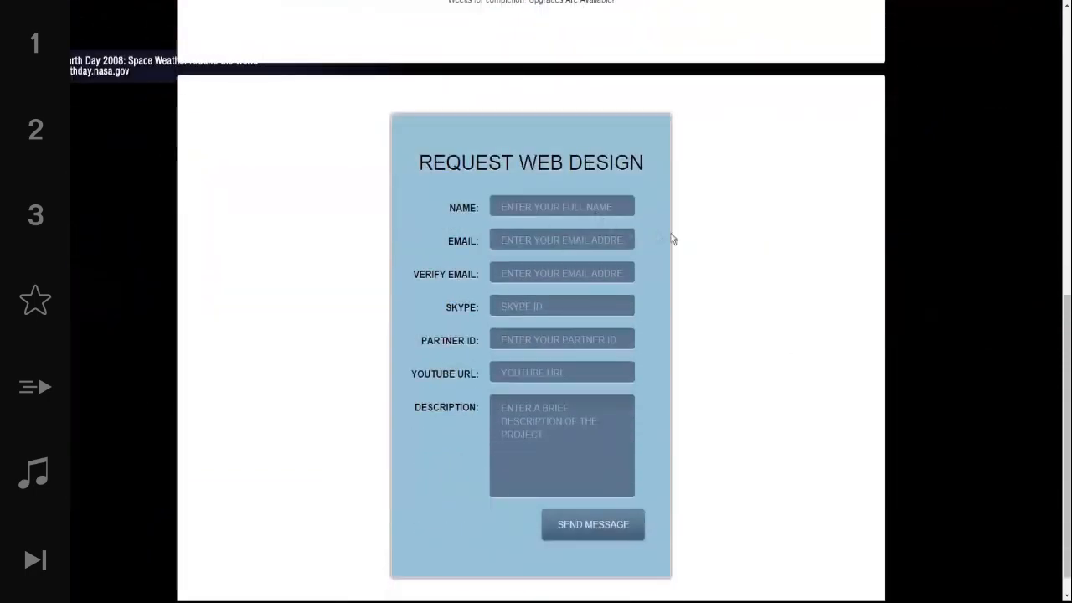
pyautogui.moveTo(728, 236)
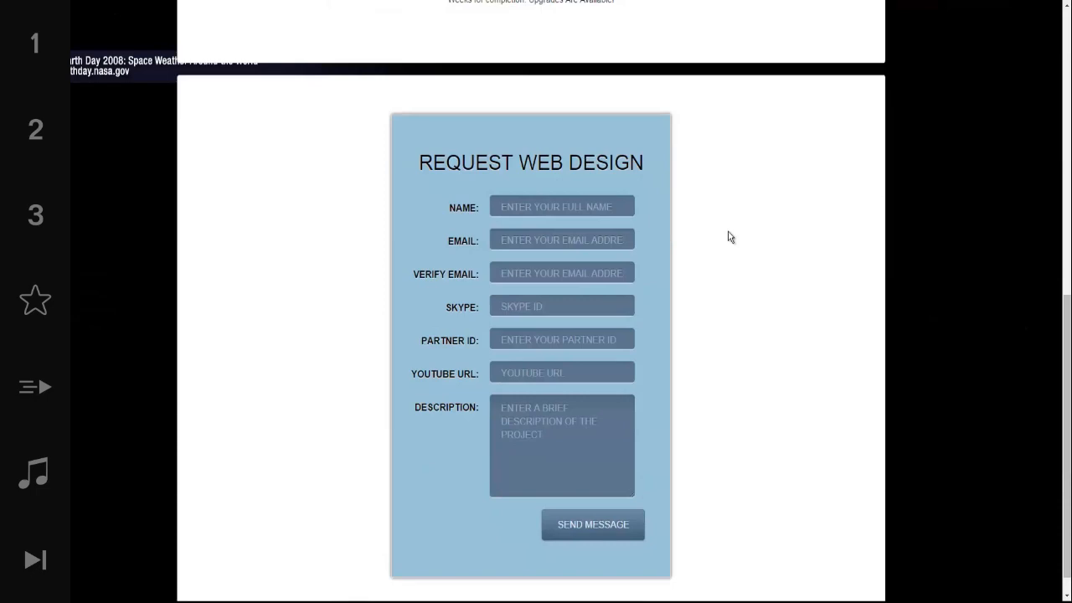
pyautogui.scroll(3)
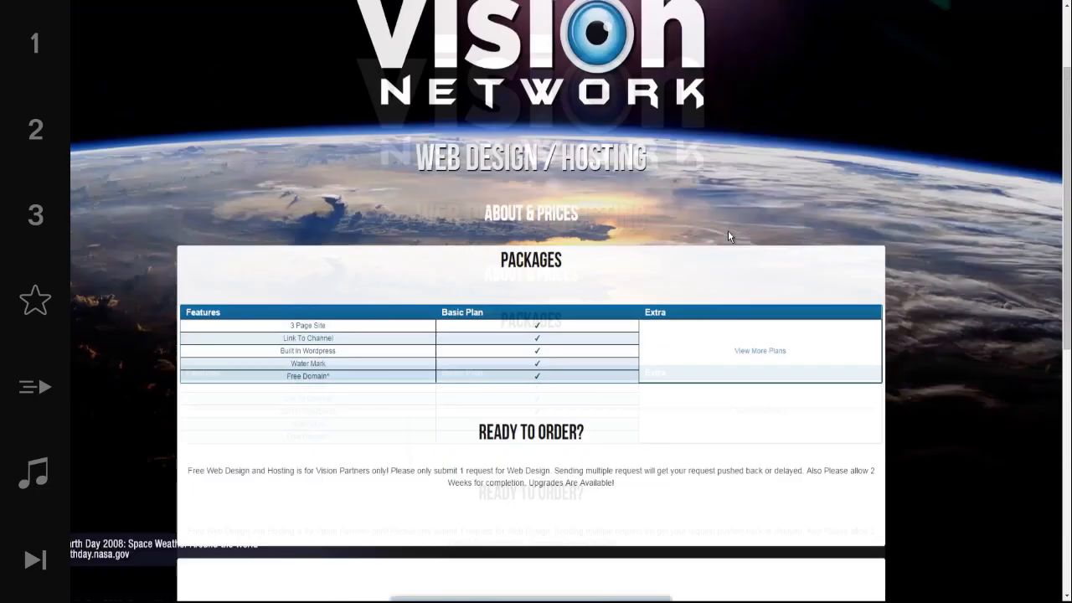
pyautogui.scroll(3)
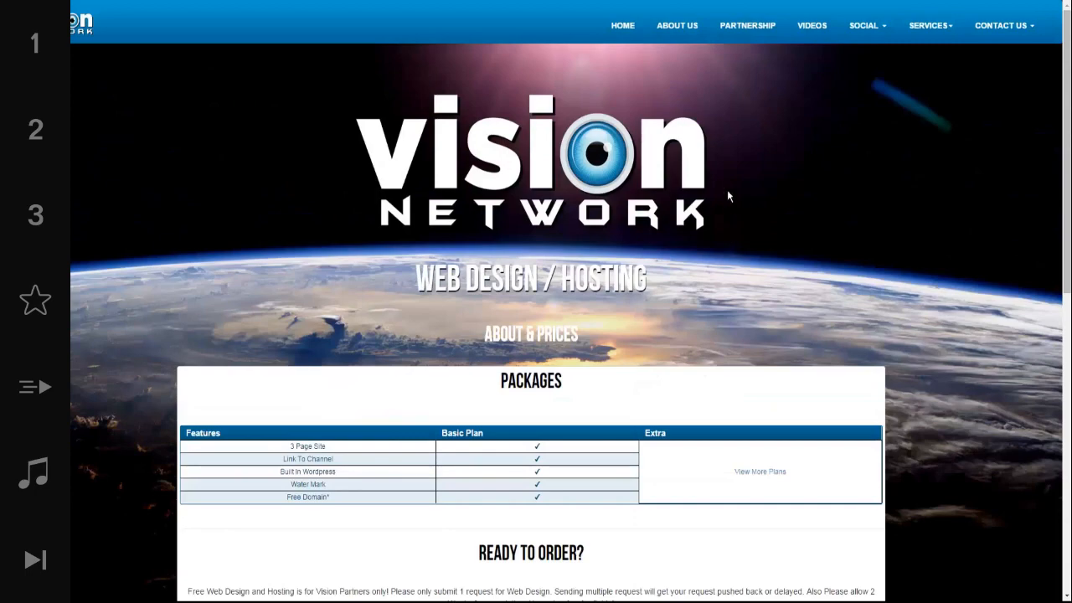
pyautogui.scroll(-3)
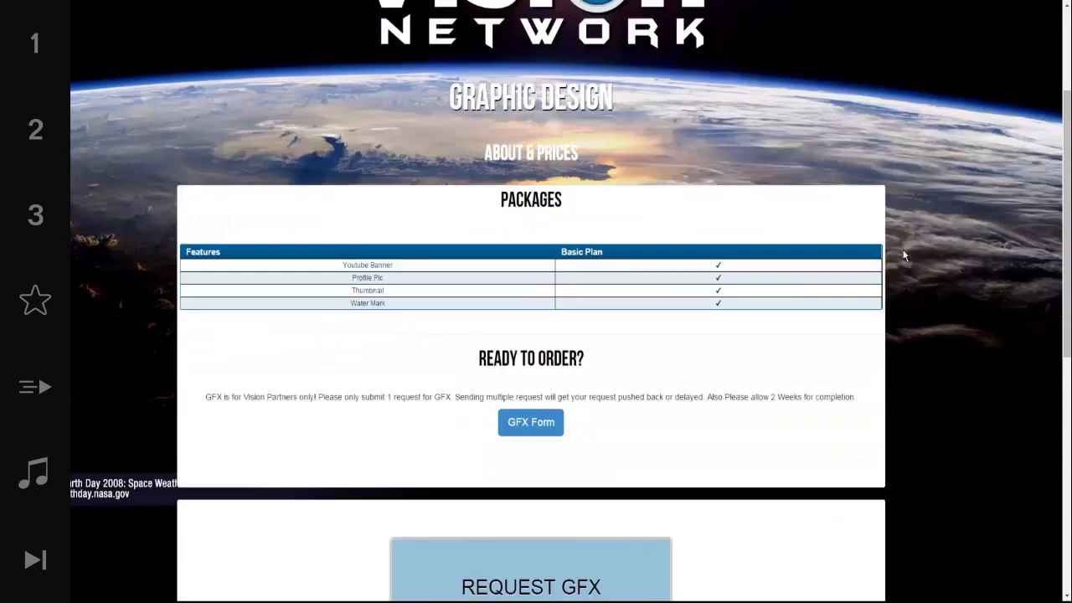
pyautogui.scroll(-3)
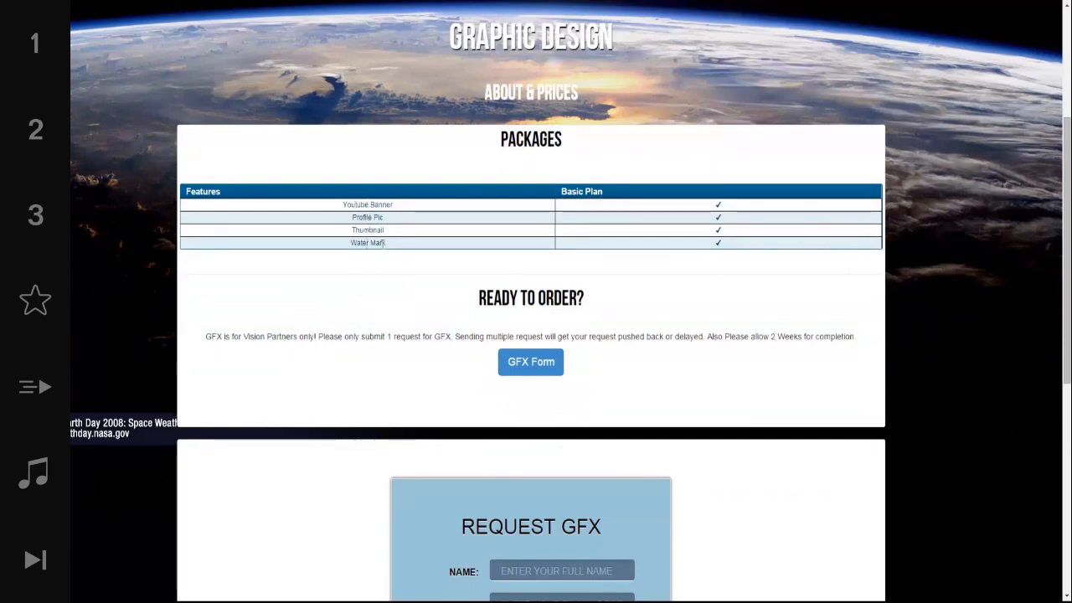
pyautogui.moveTo(650, 254)
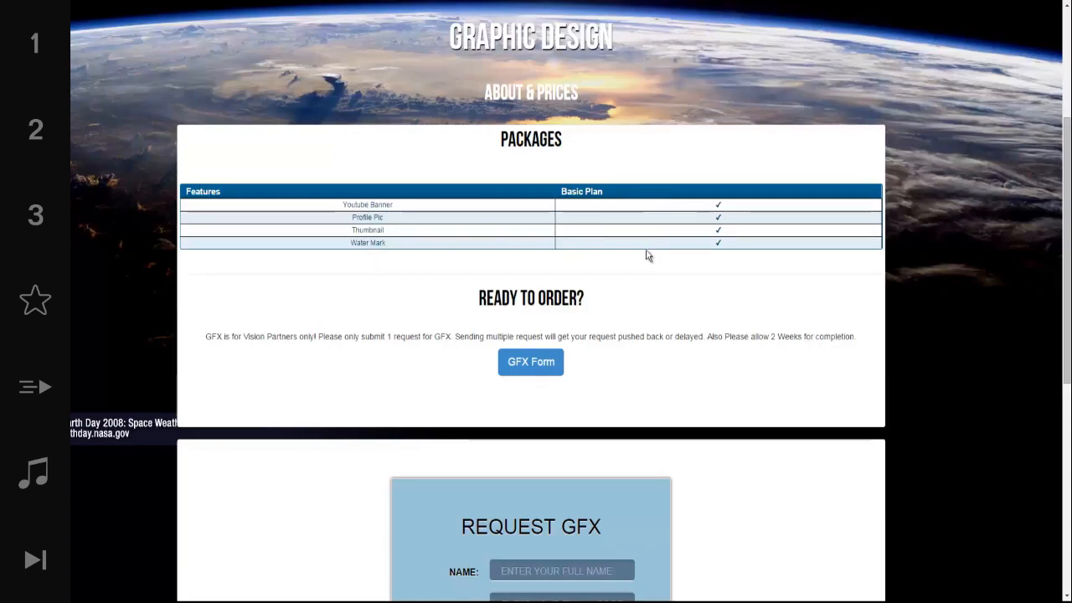
pyautogui.scroll(-3)
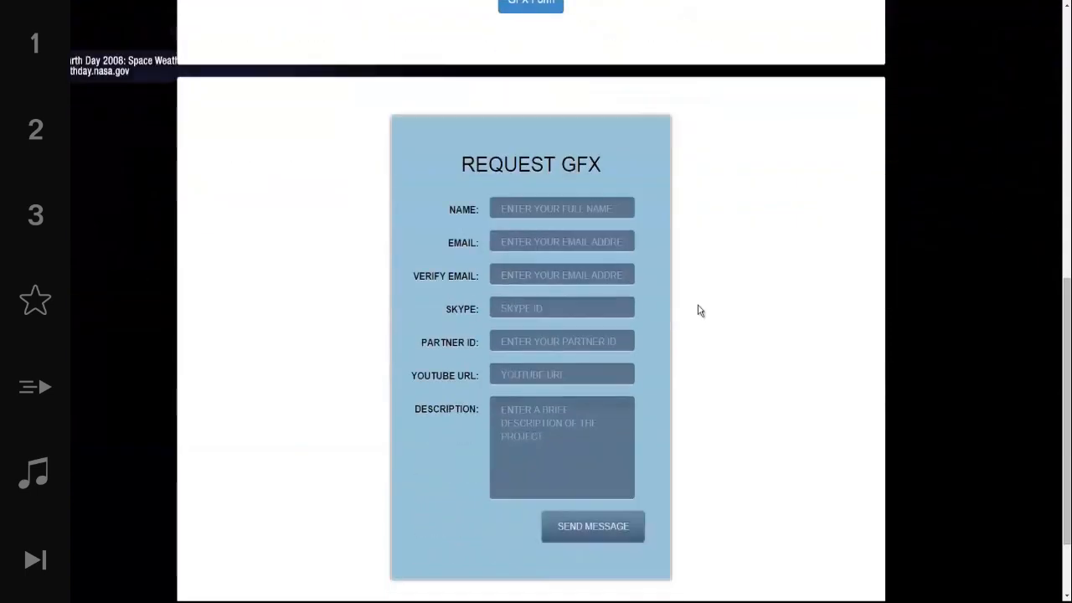
pyautogui.scroll(-3)
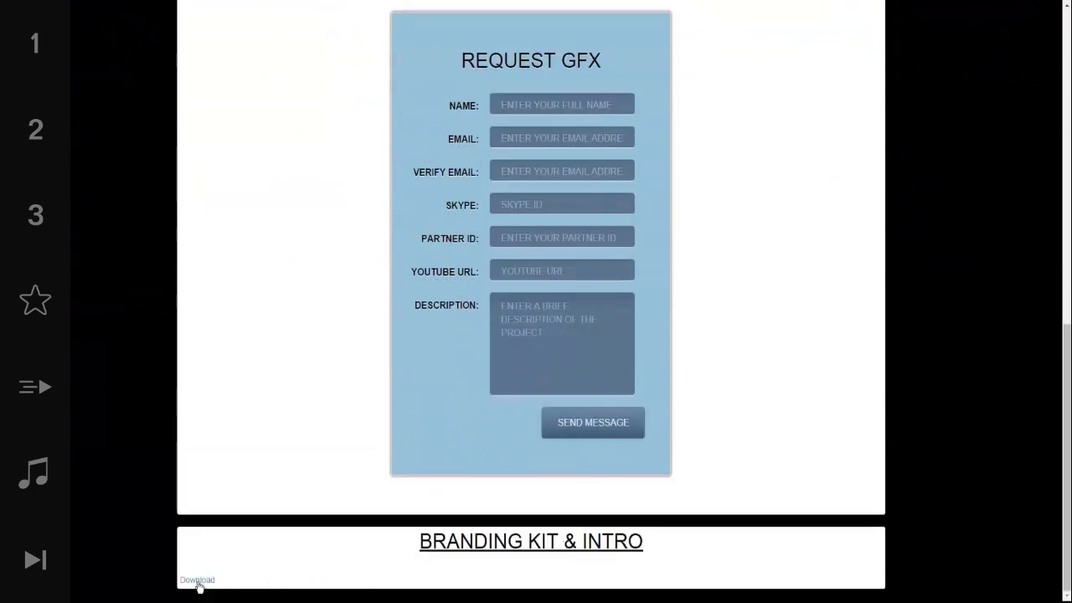
pyautogui.moveTo(901, 328)
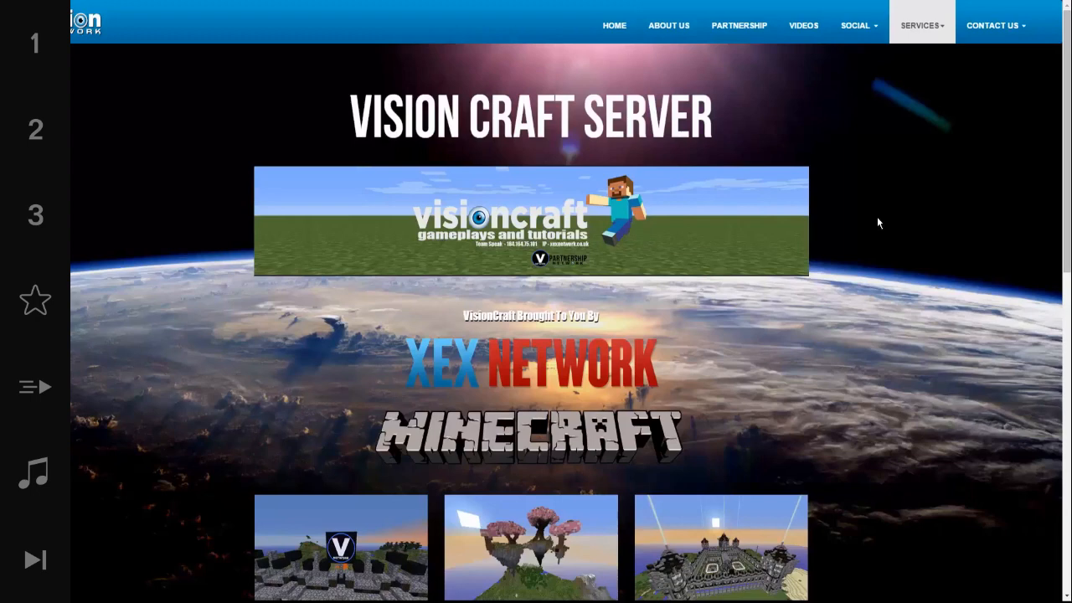
pyautogui.moveTo(870, 232)
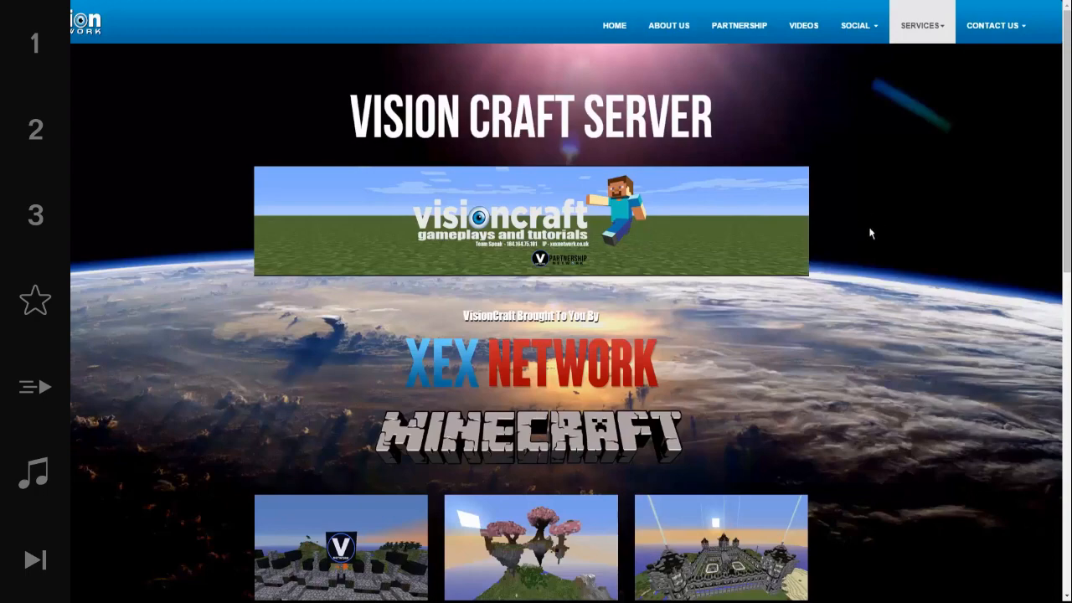
# Scroll the Vision Craft Server page through its Minecraft screenshots, game modes and trailer to the footer.
pyautogui.scroll(-3)
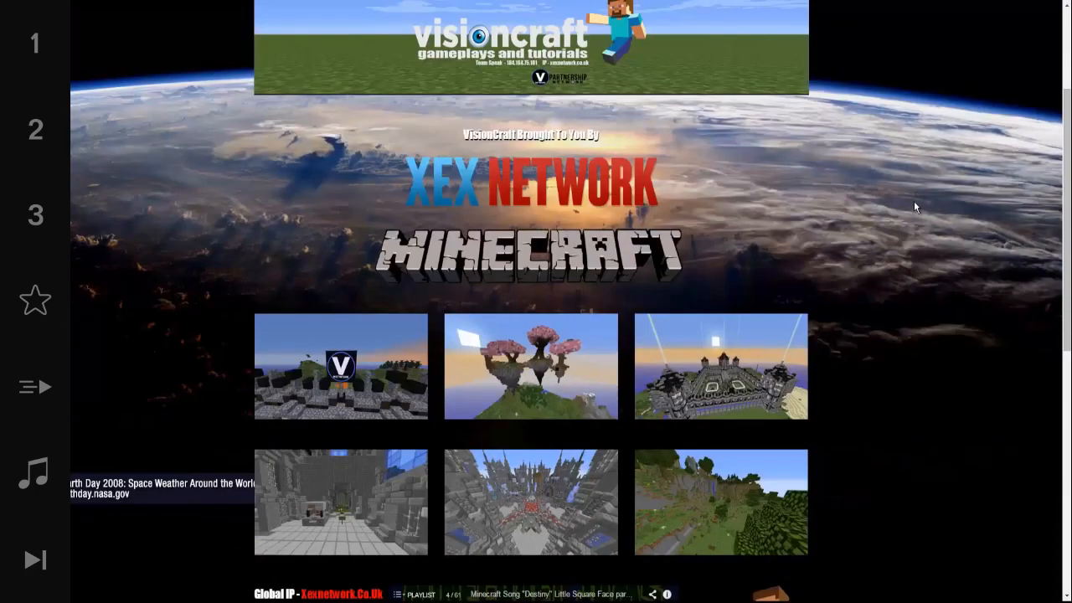
pyautogui.scroll(-3)
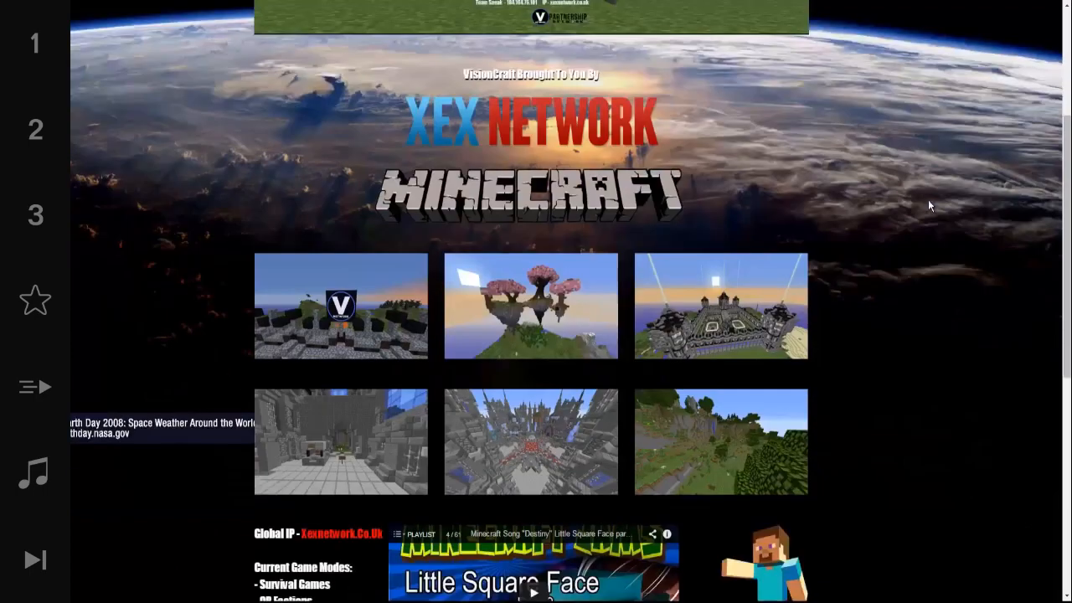
pyautogui.scroll(-3)
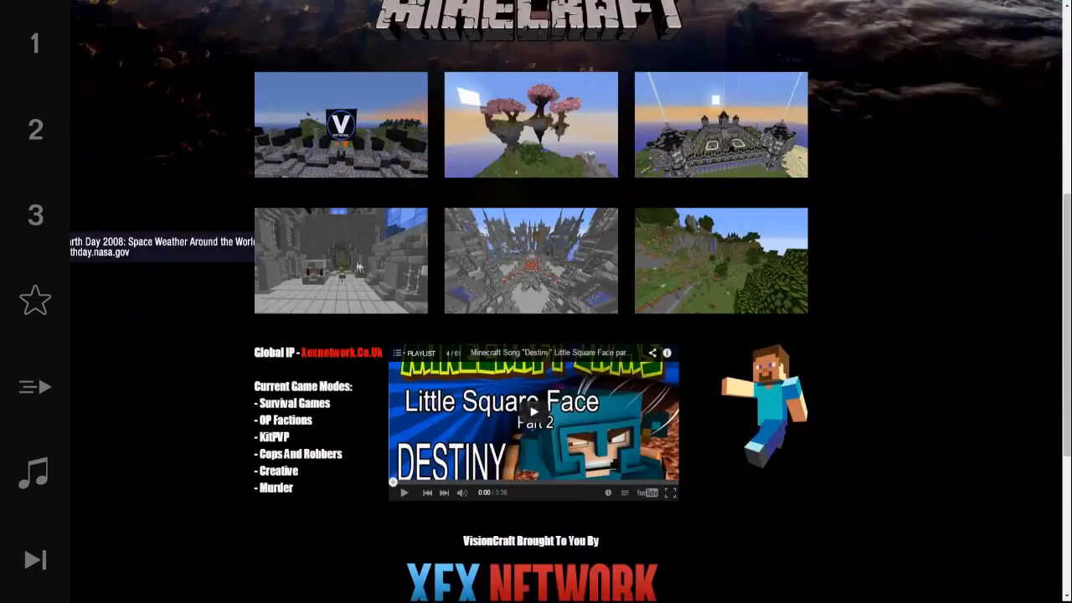
pyautogui.scroll(-3)
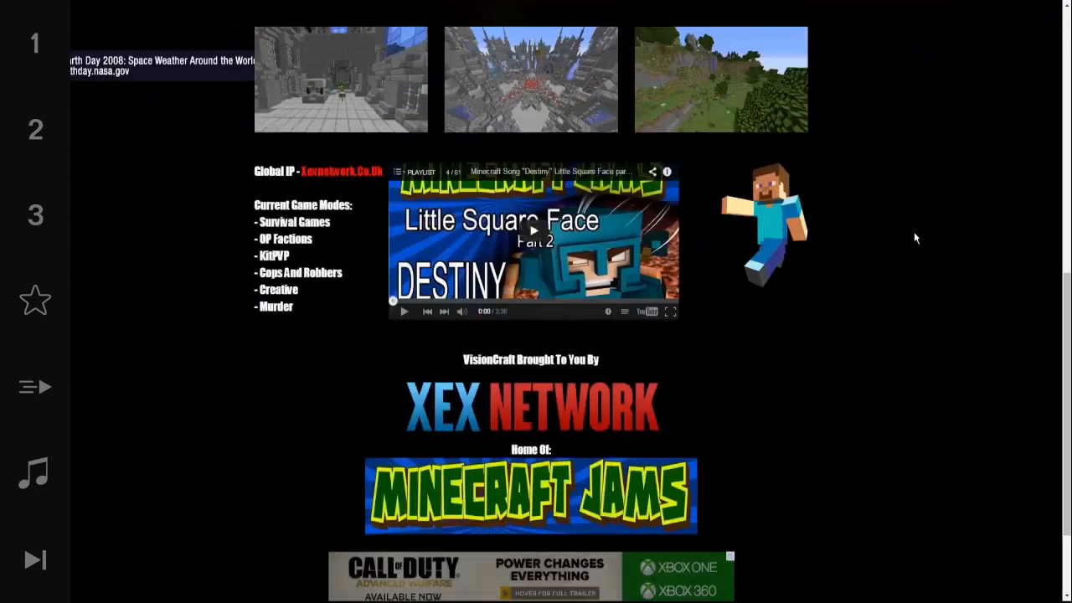
pyautogui.moveTo(472, 200)
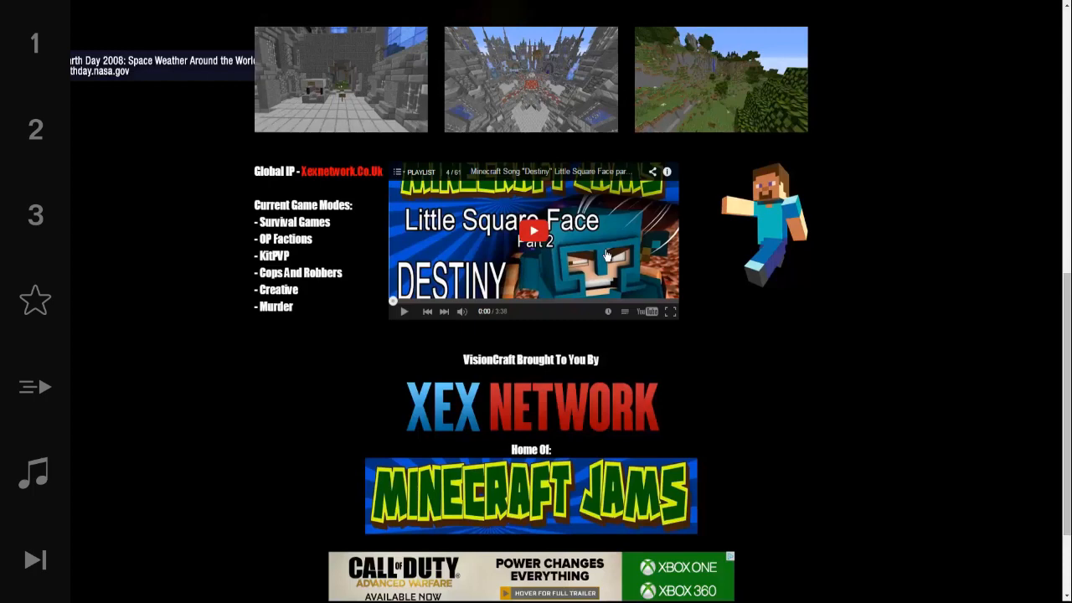
pyautogui.moveTo(700, 276)
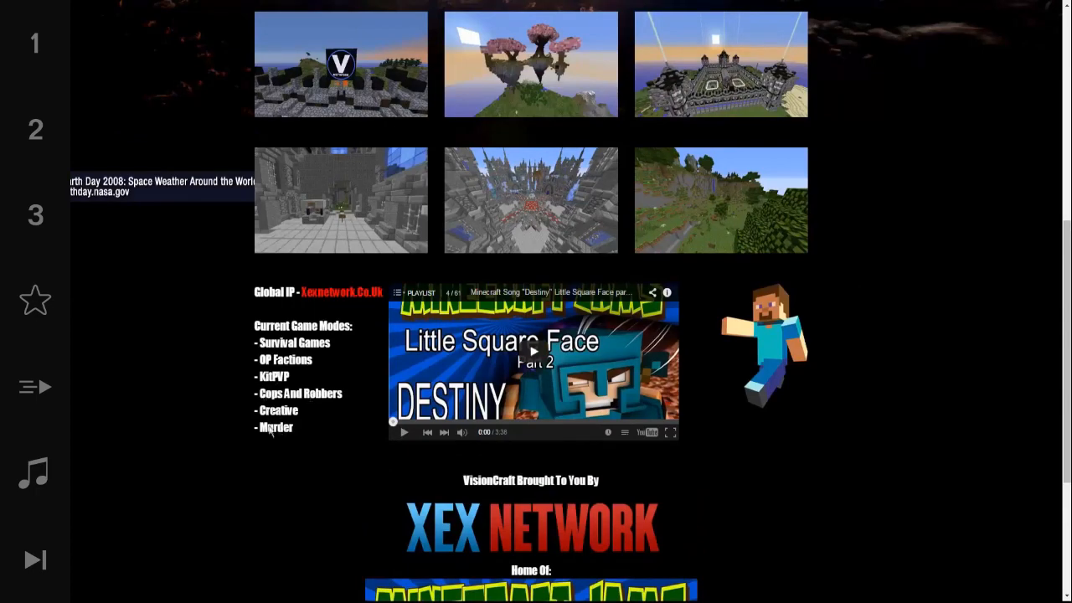
pyautogui.scroll(-3)
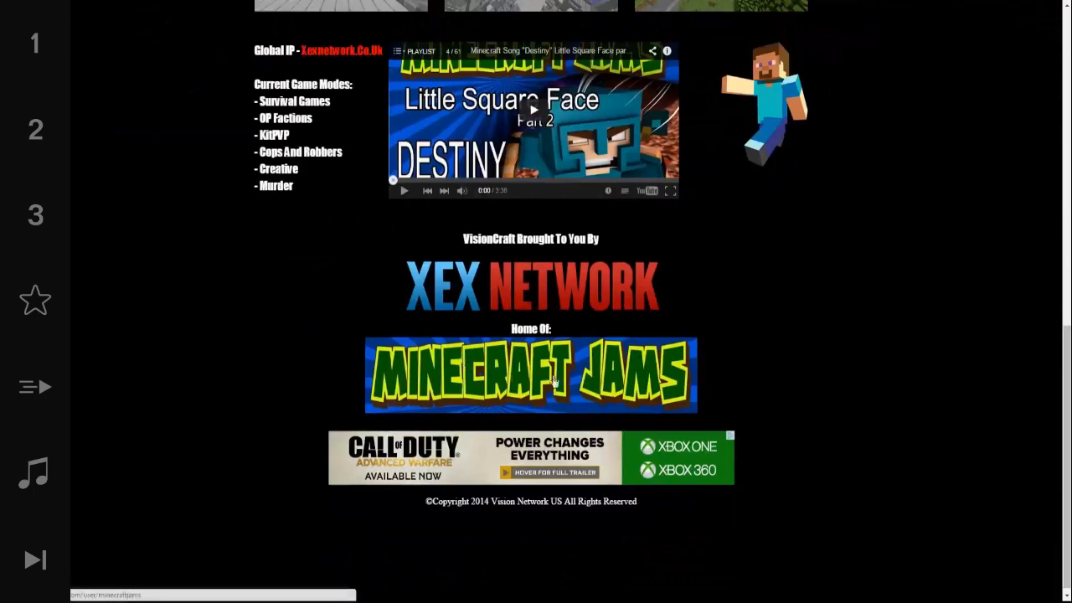
pyautogui.moveTo(846, 350)
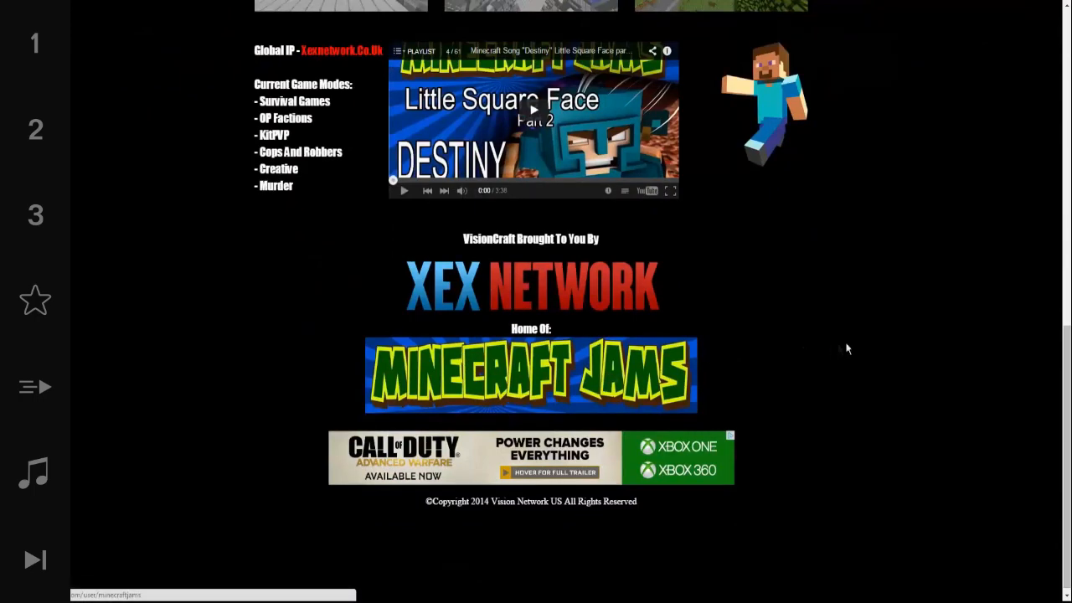
pyautogui.moveTo(867, 182)
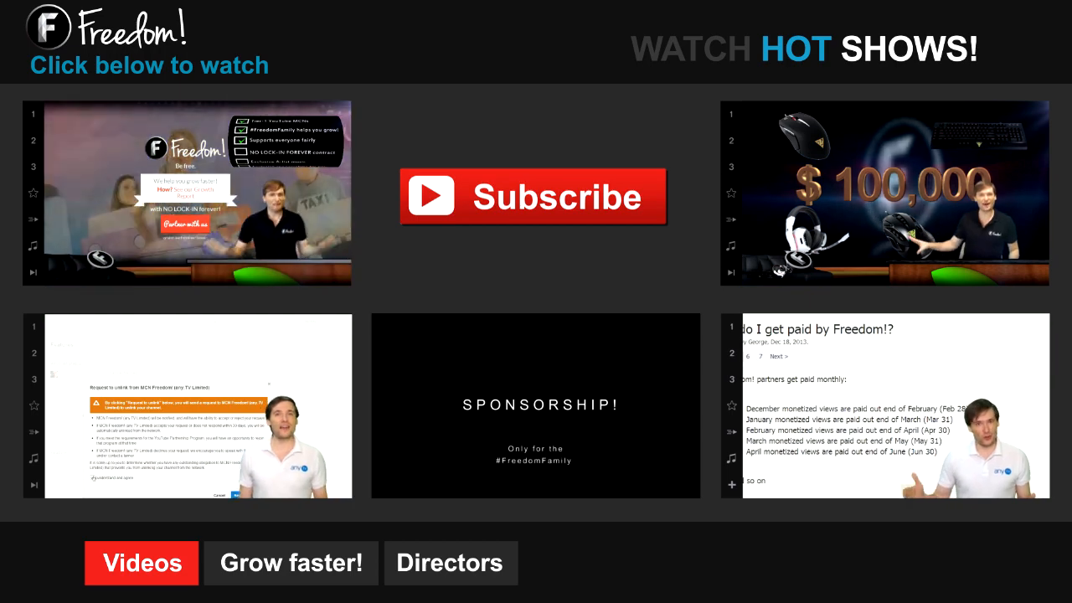
# Scroll the Freedom! partner page to its revenue share, no lock-in and transparency benefits.
pyautogui.click(292, 562)
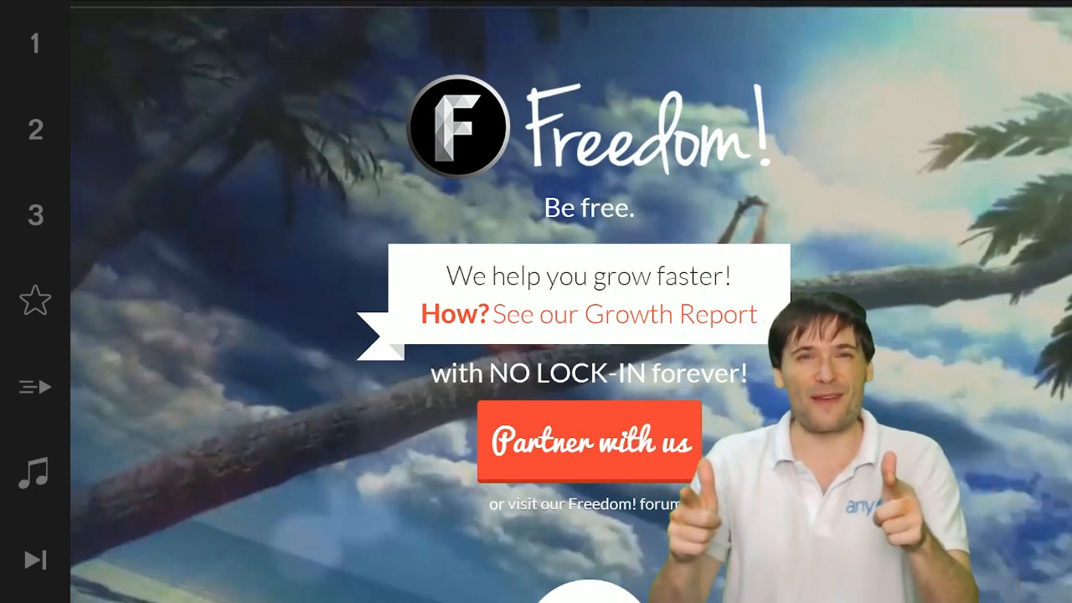
pyautogui.scroll(-3)
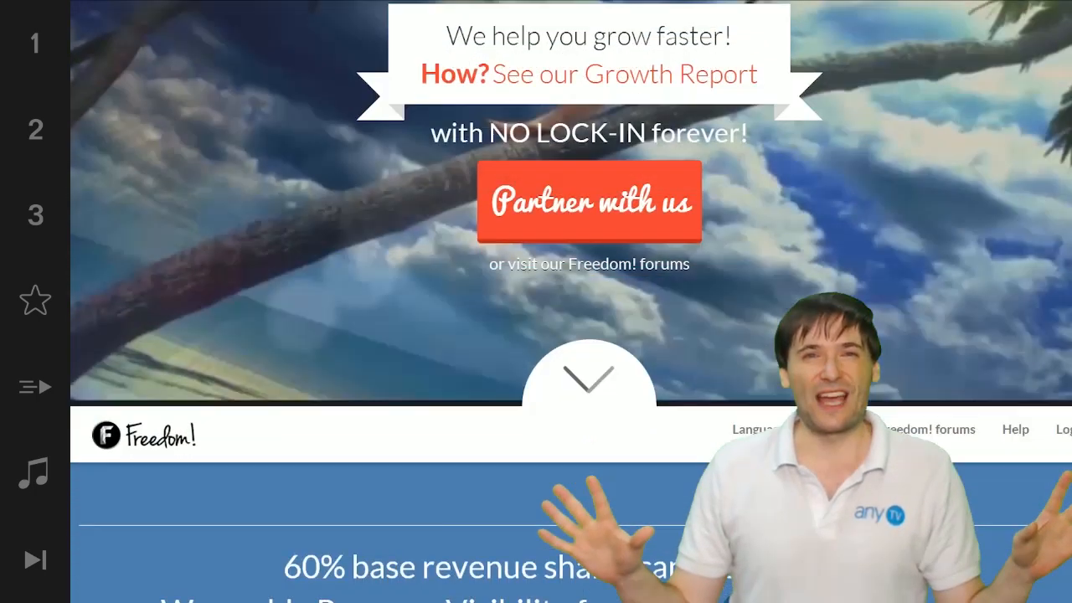
pyautogui.scroll(-3)
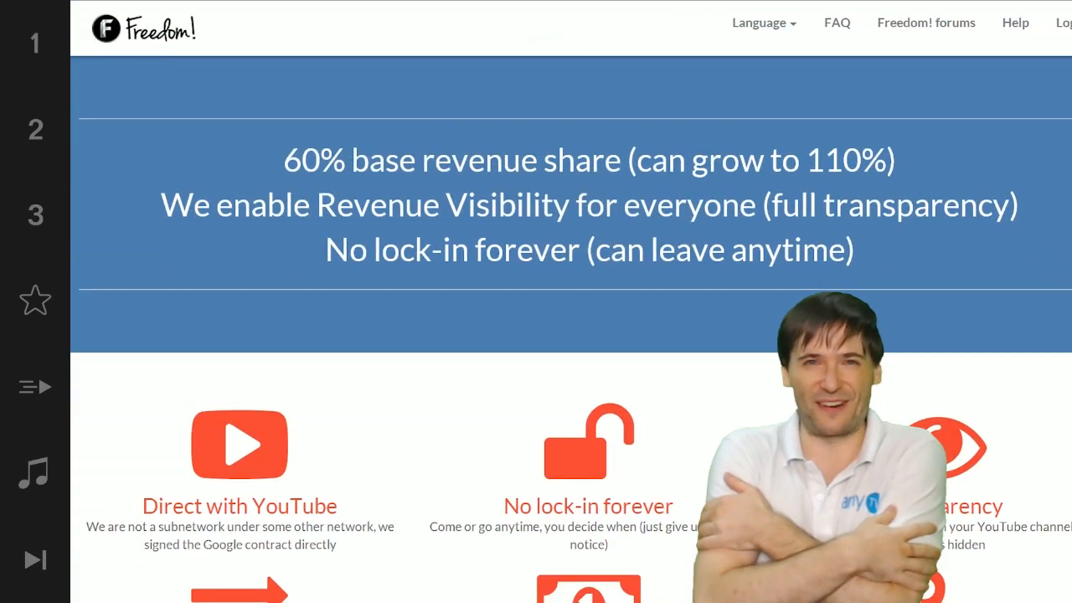
pyautogui.scroll(-3)
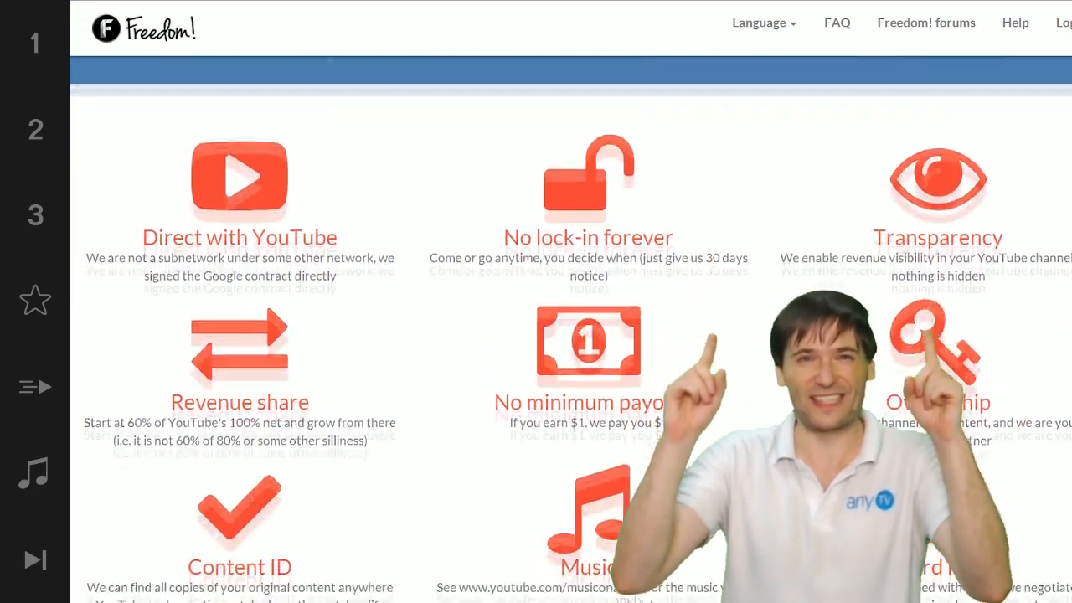